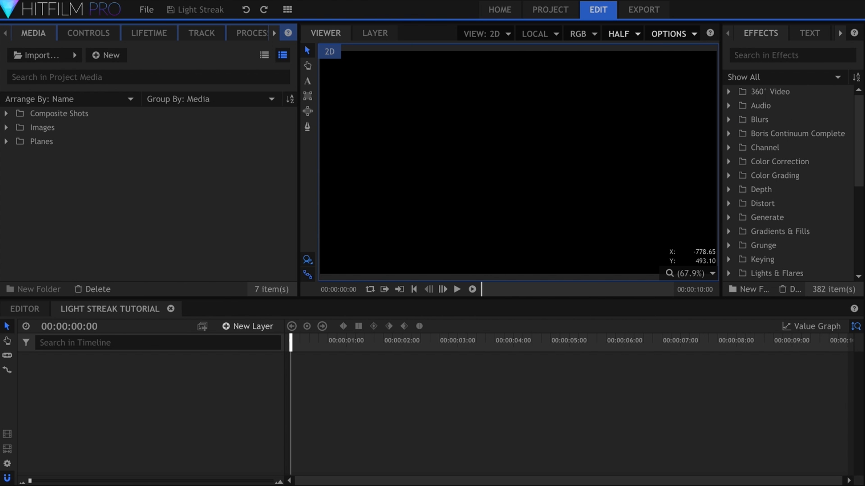
- Add a new camera layer to the composition
click(248, 326)
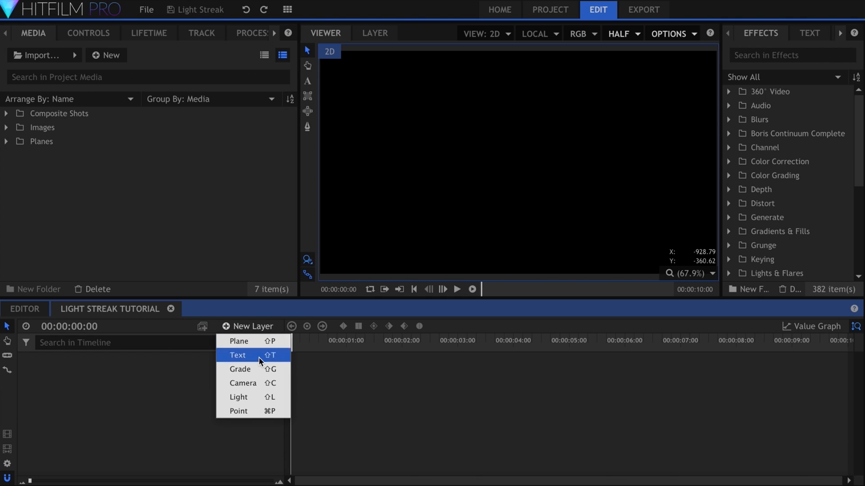
click(242, 384)
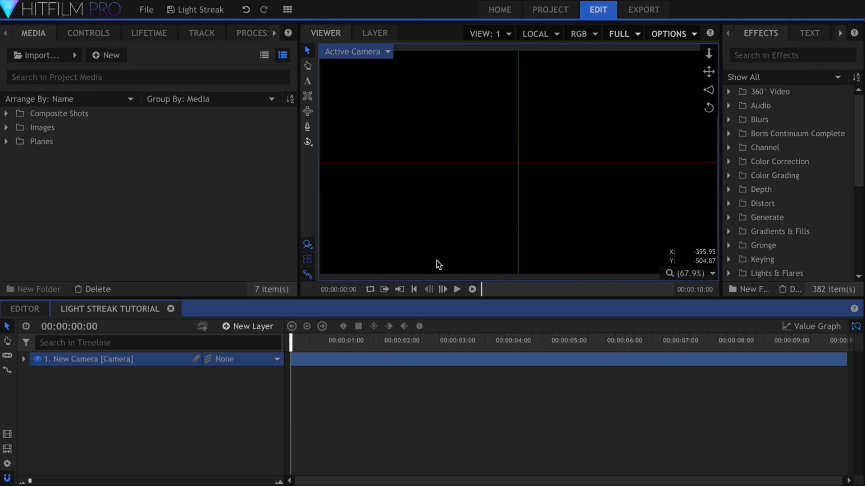
- Switch the viewer to Perspective and orbit around the selected layers
click(355, 51)
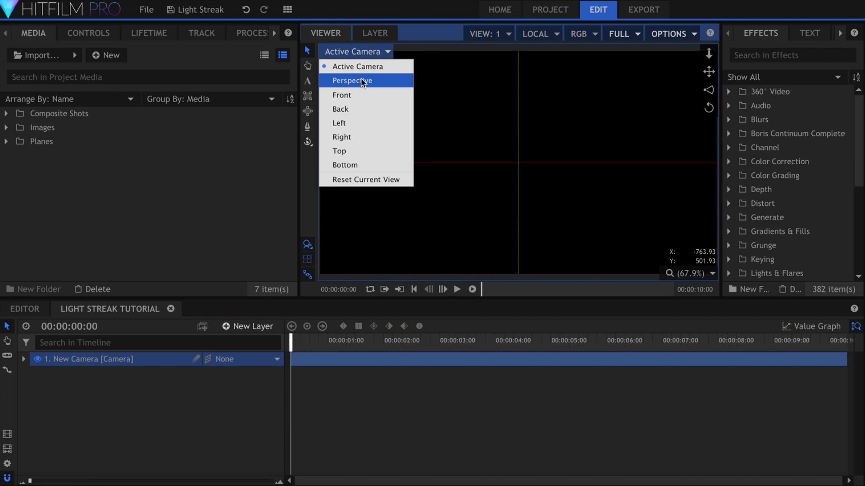
click(351, 80)
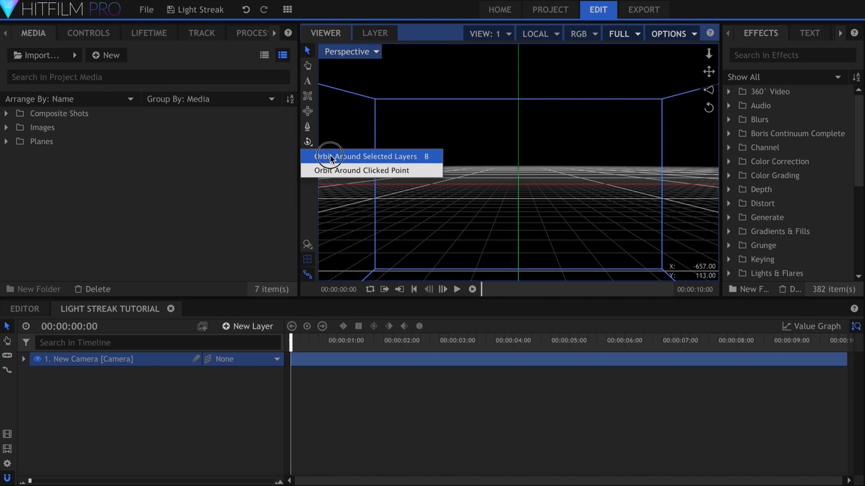
click(364, 156)
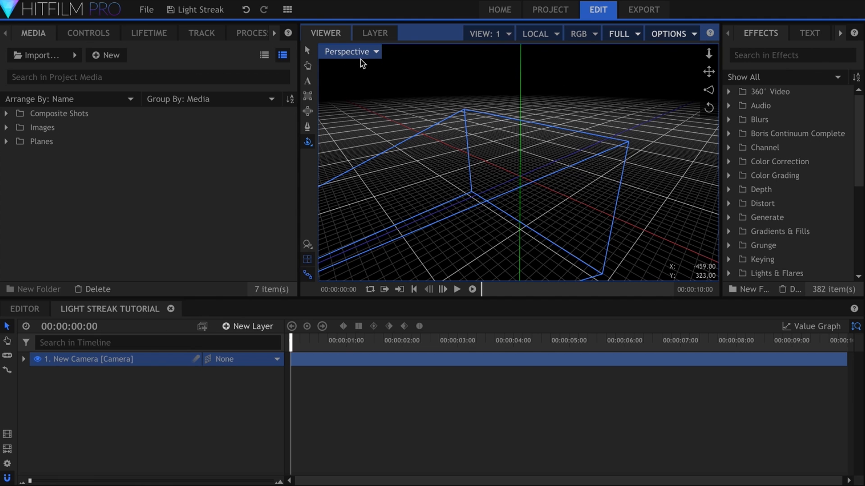
- Add a new point layer and rename it Main Control
click(248, 326)
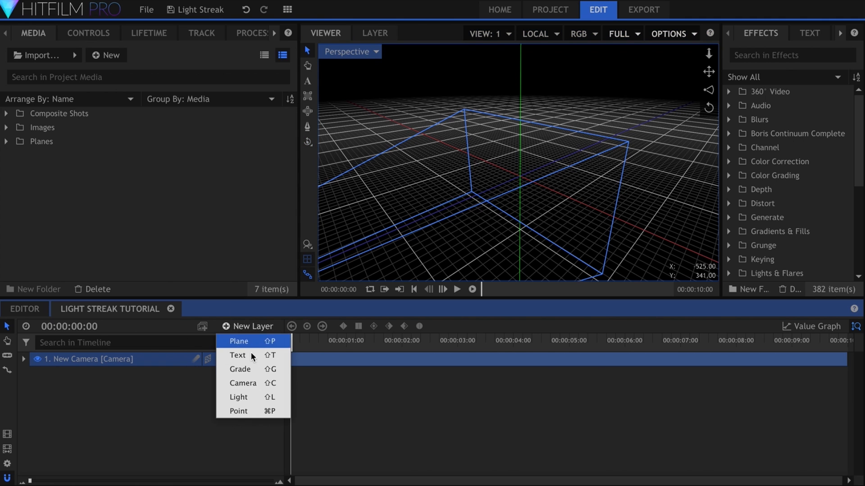
click(238, 411)
text(M)
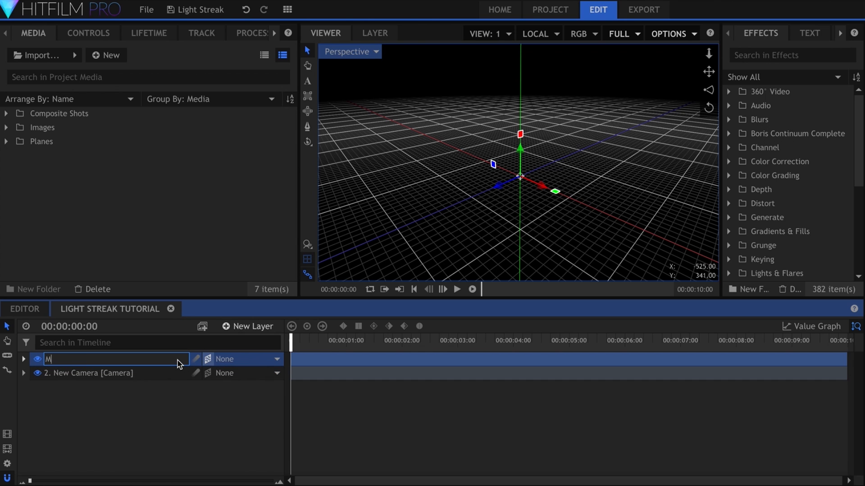
text(ain Control [Point)
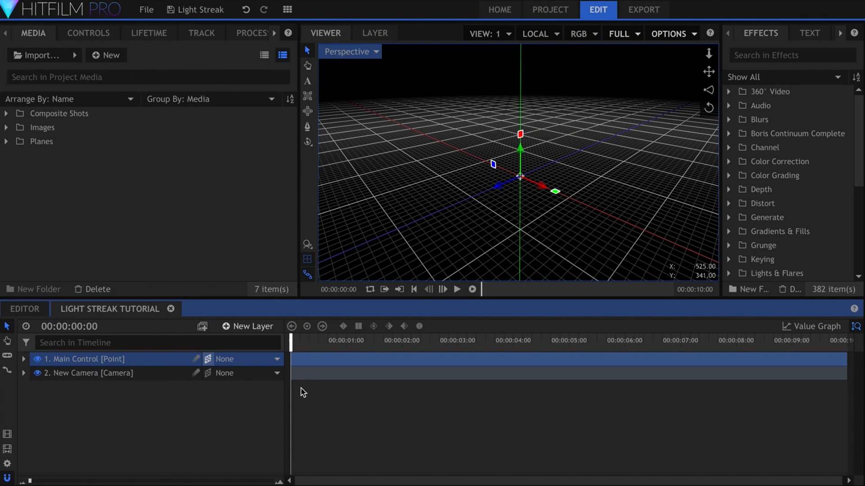
- Find the PS Non-Moving Point preset in Effects and add it to the composition
click(792, 55)
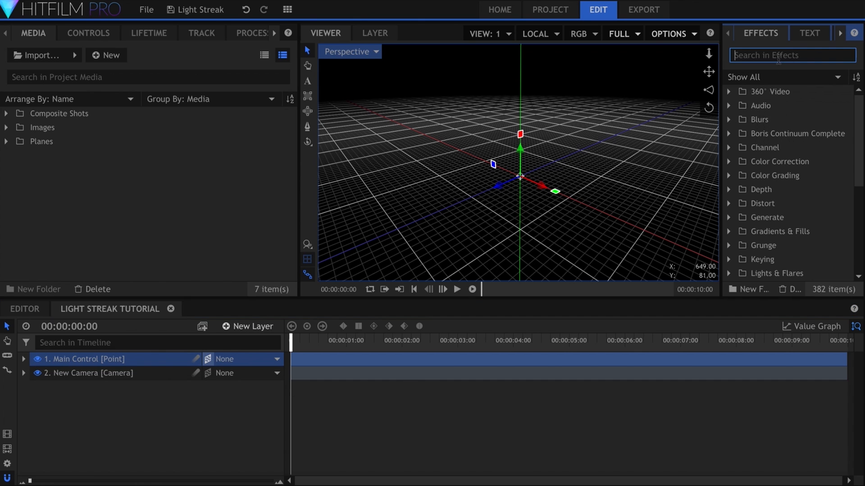
text(ps)
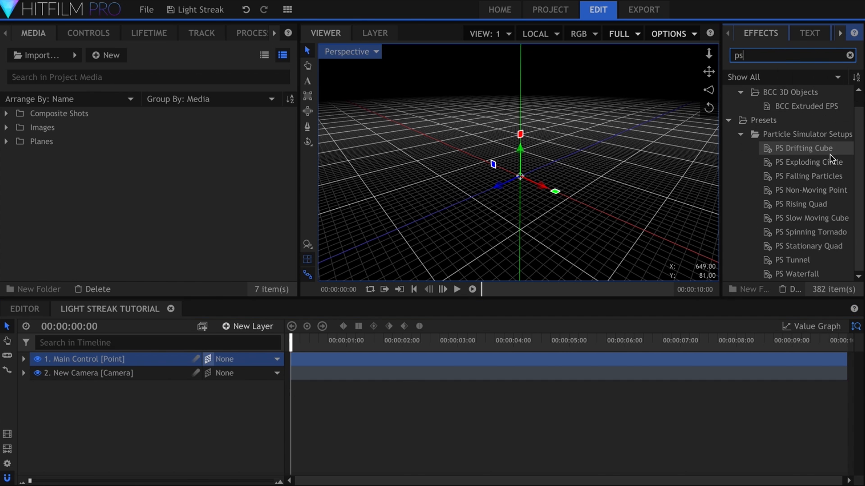
click(805, 190)
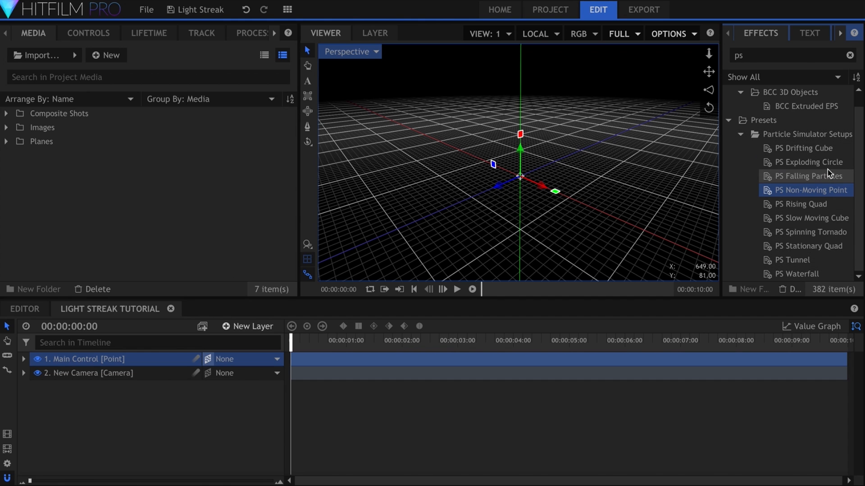
mouse_move(824, 147)
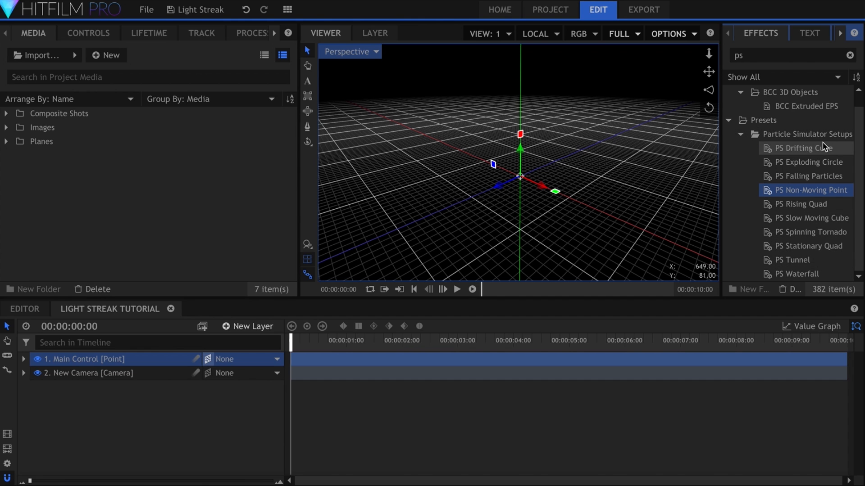
mouse_move(824, 194)
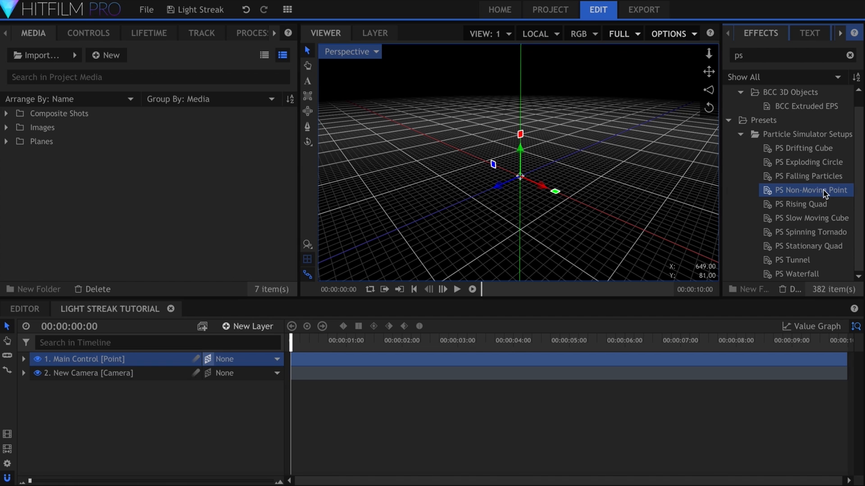
double_click(808, 190)
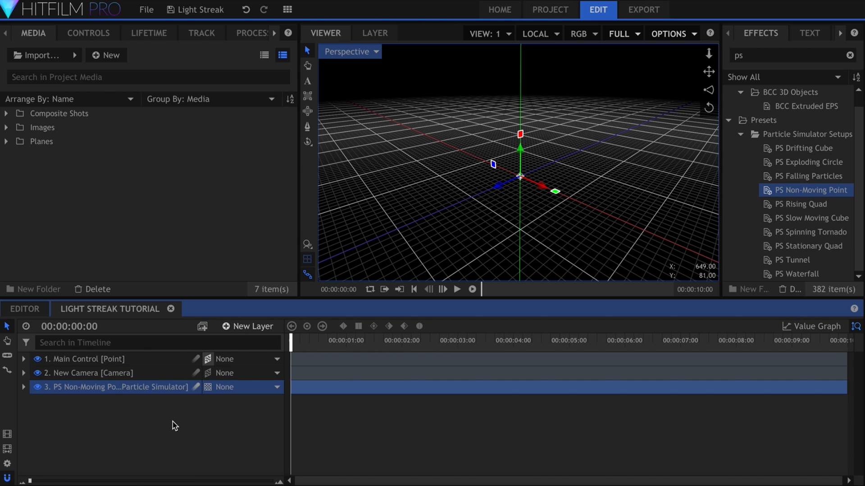
- Attach the simulator's emitter shape to the Main Control layer
click(87, 33)
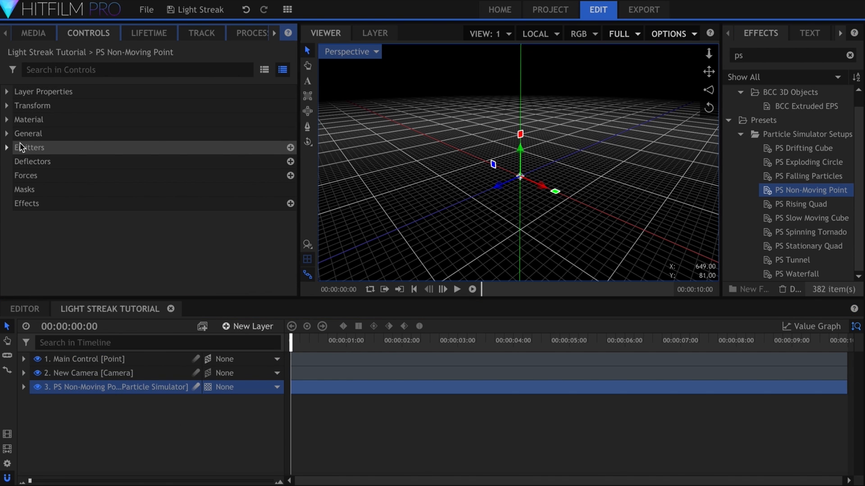
click(7, 147)
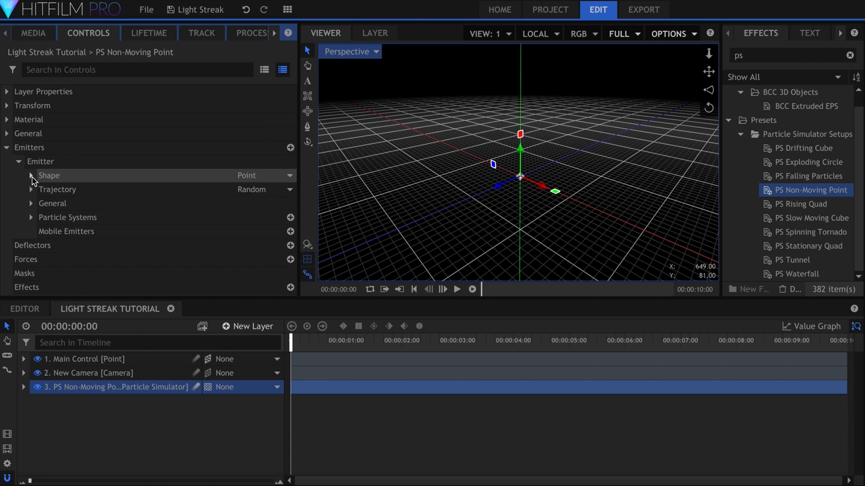
click(31, 176)
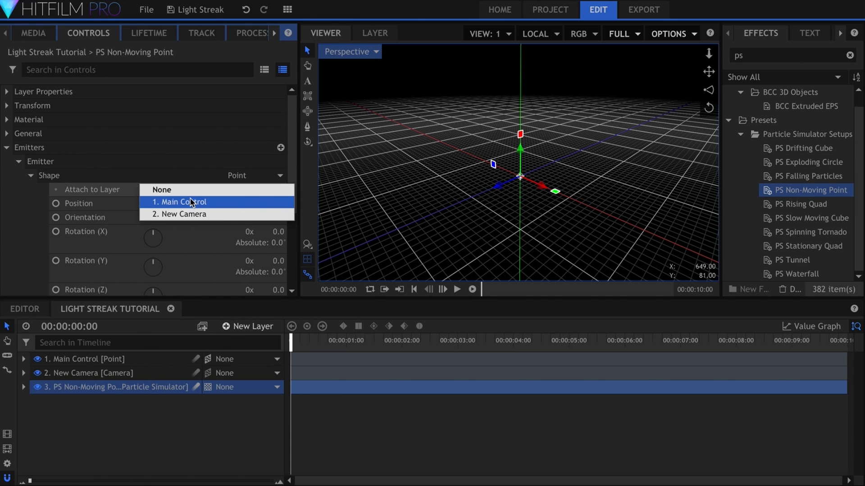
click(180, 202)
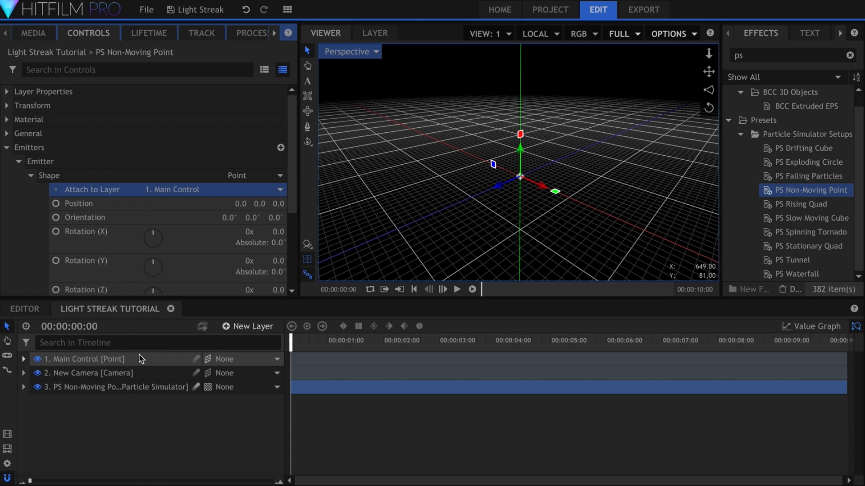
- Keyframe Main Control's position so the particles trace a twisting streak, then select the camera
click(23, 359)
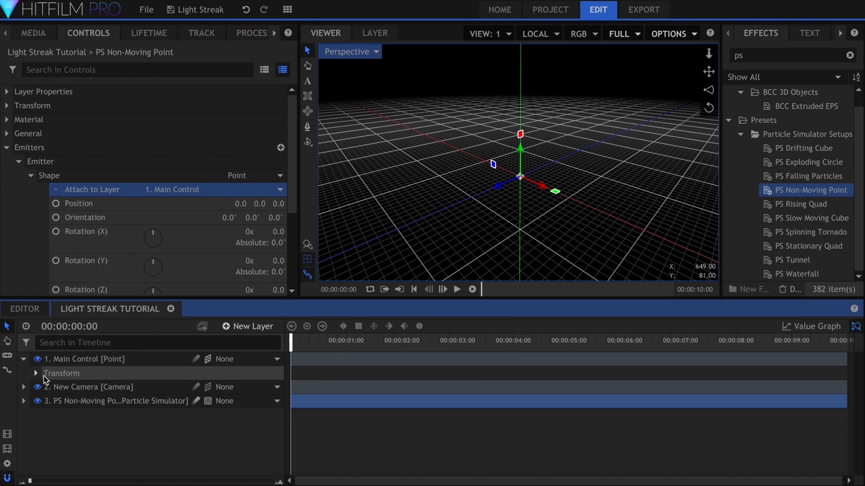
click(35, 373)
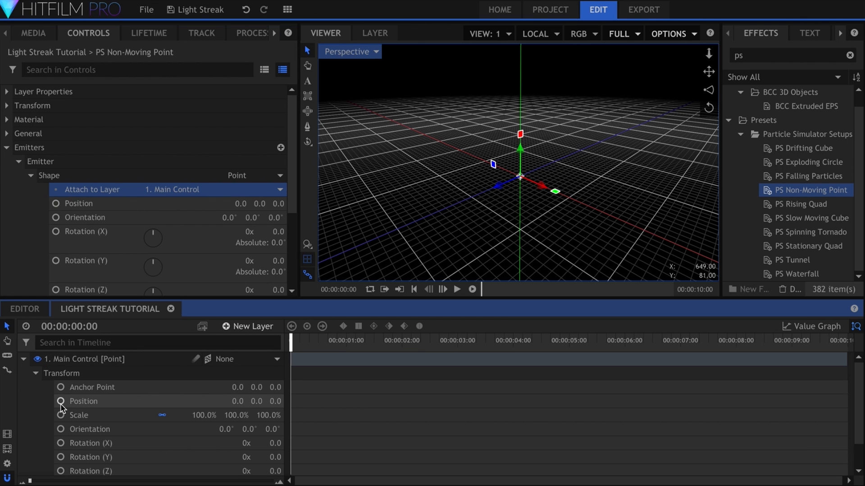
click(59, 401)
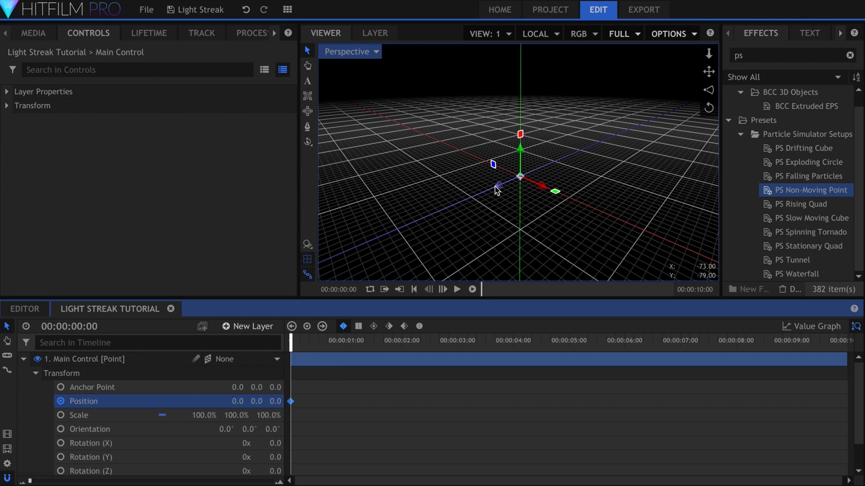
click(455, 290)
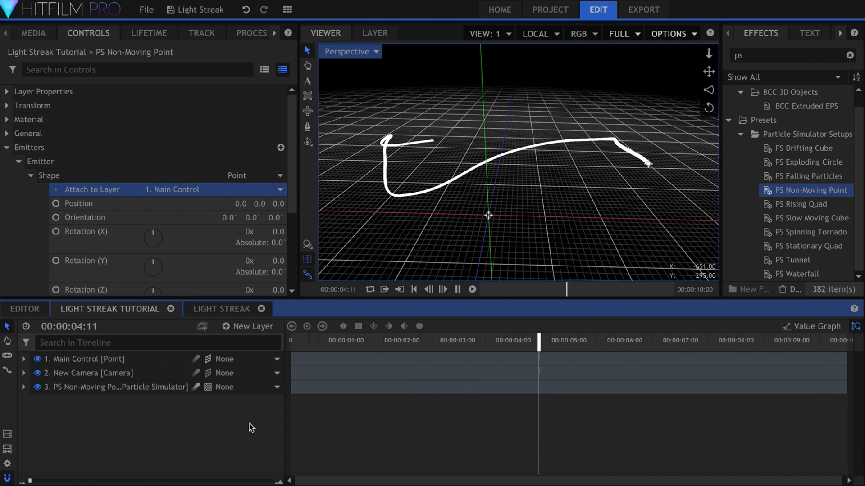
click(90, 373)
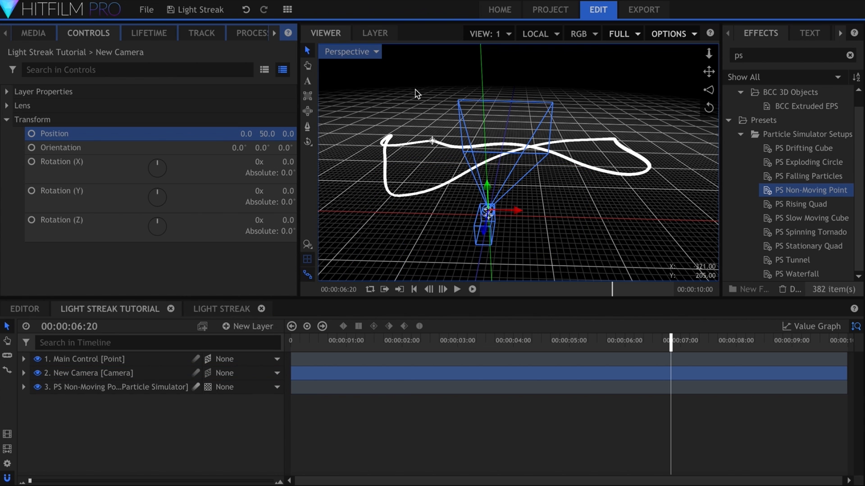
- Play back the streak through the camera view, return to start, and bring up the New media choices
click(350, 51)
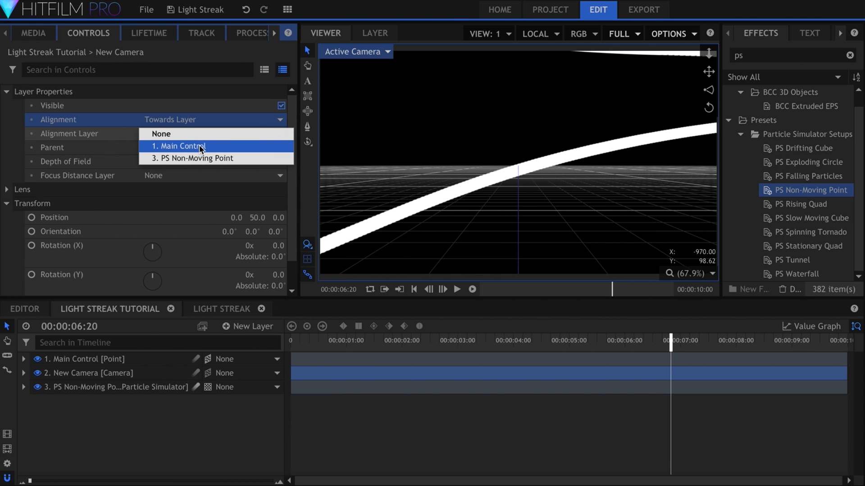
click(177, 146)
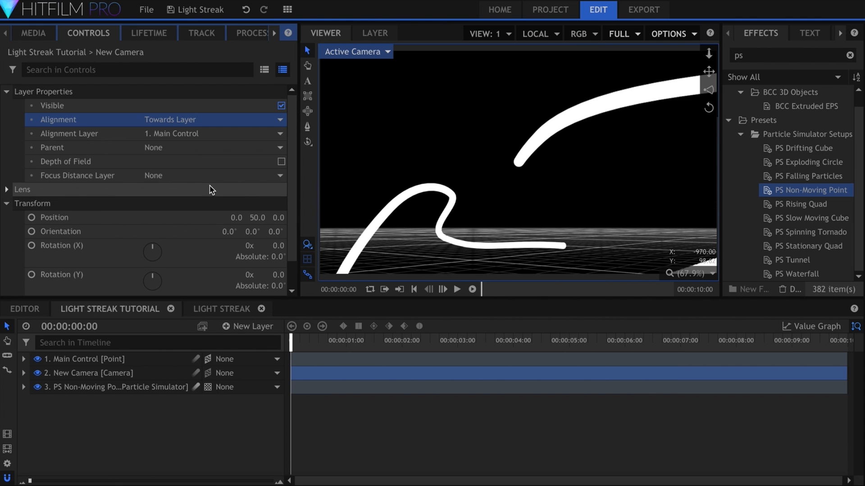
click(456, 289)
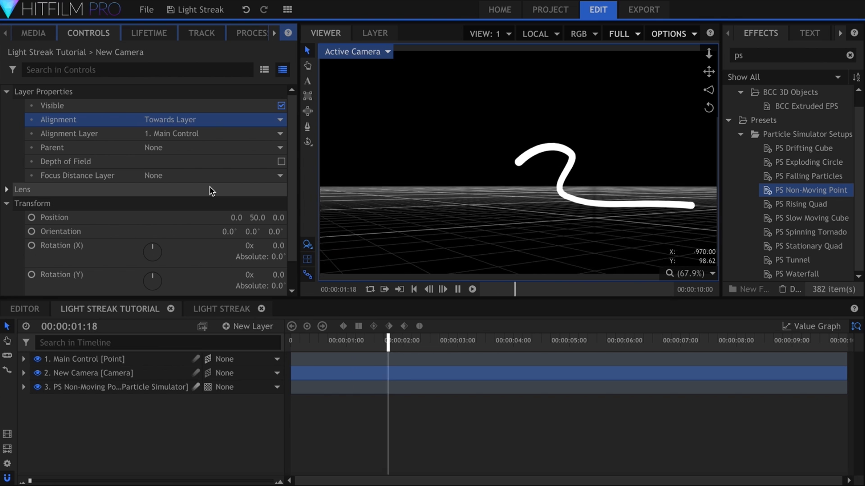
click(498, 340)
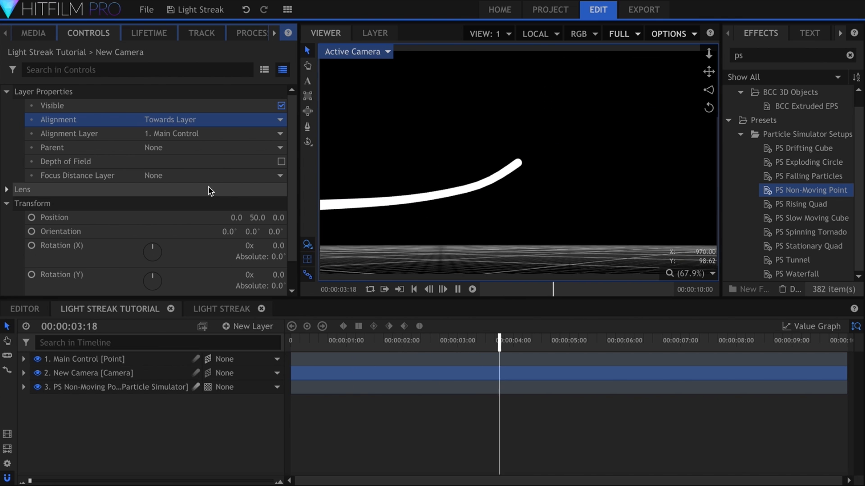
click(413, 289)
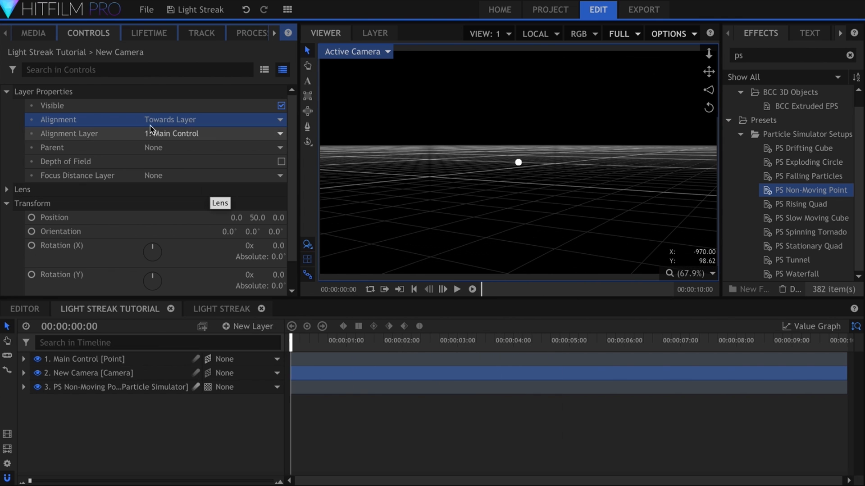
click(33, 33)
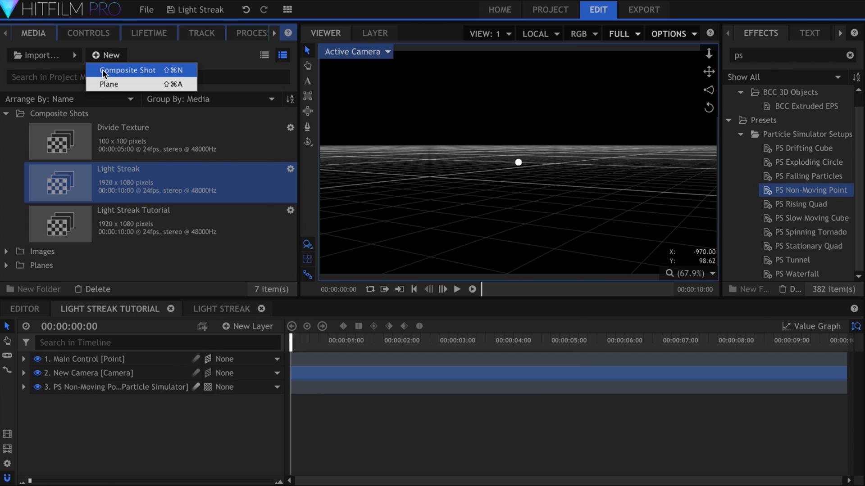
- Create a 100x100 composite shot named Texture holding a white plane layer
click(126, 70)
text(1)
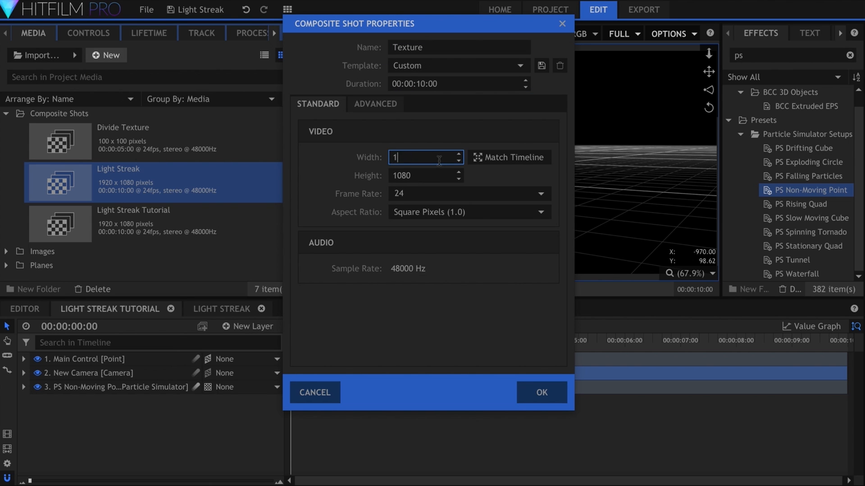
click(540, 392)
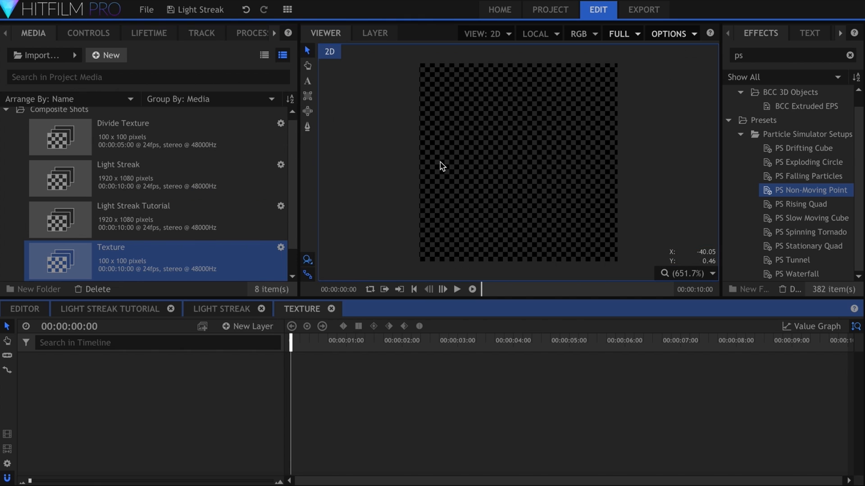
click(248, 326)
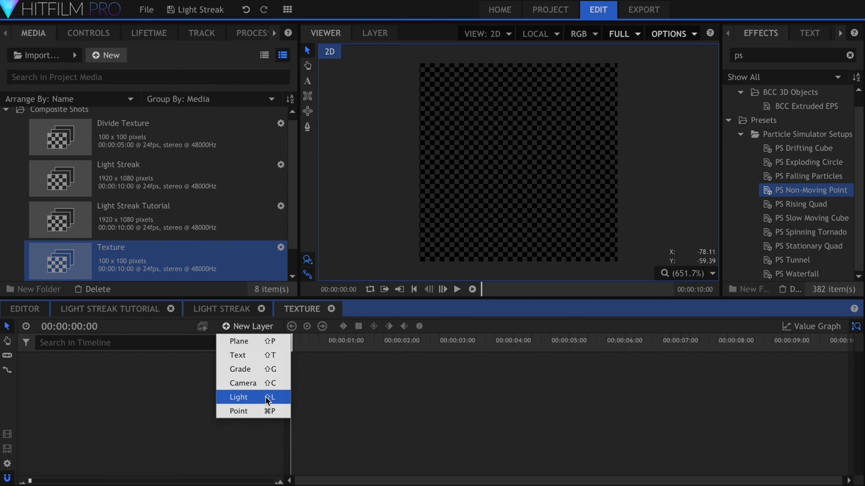
click(238, 341)
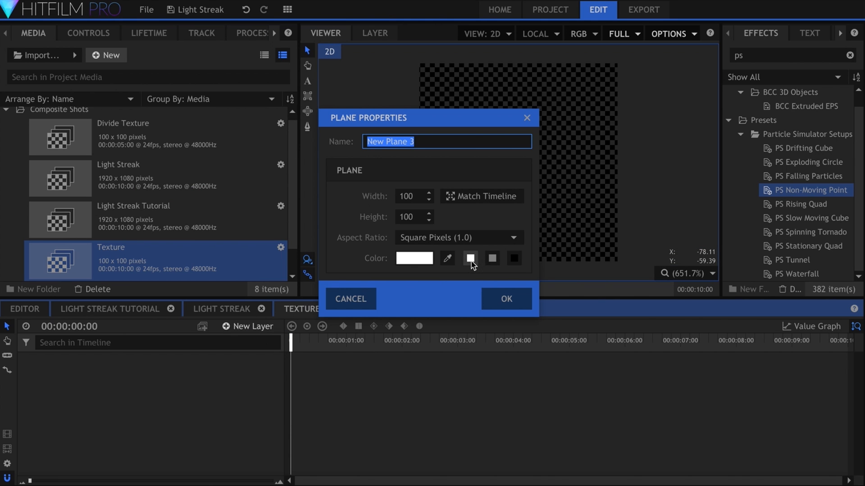
click(505, 298)
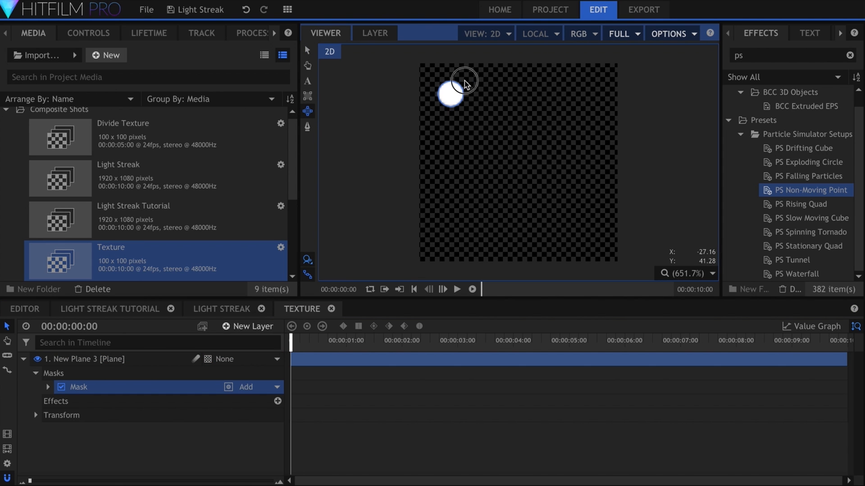
- Mask the plane into two dots and a thin streak and fade it to 8% opacity
click(89, 33)
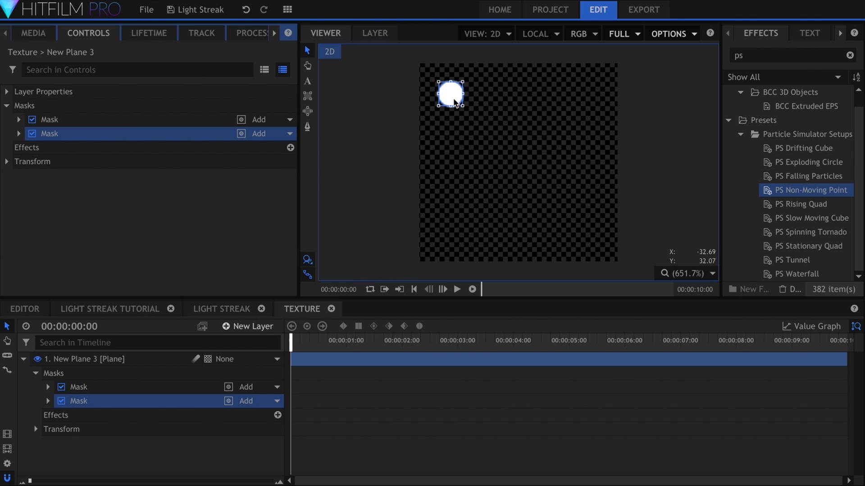
drag(450, 93, 588, 234)
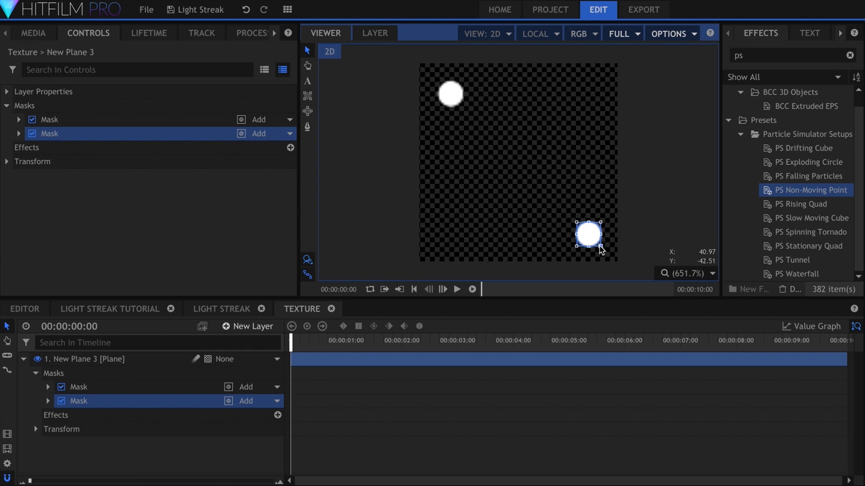
drag(587, 233, 589, 233)
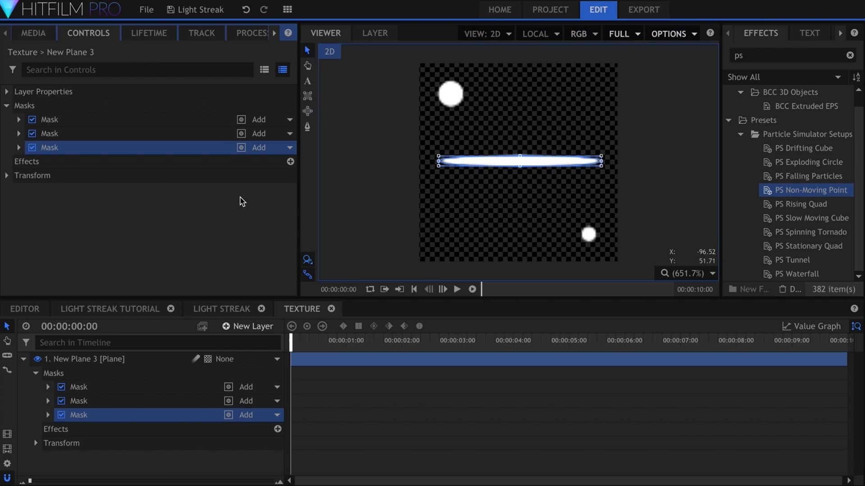
click(6, 176)
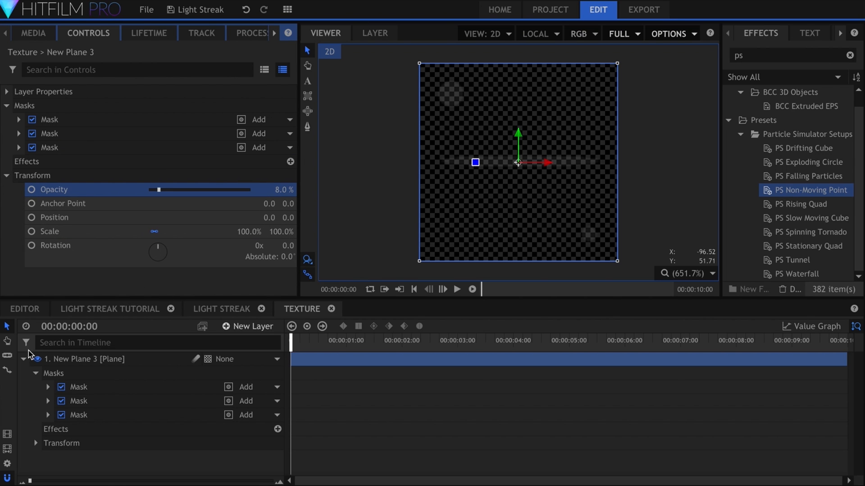
click(23, 359)
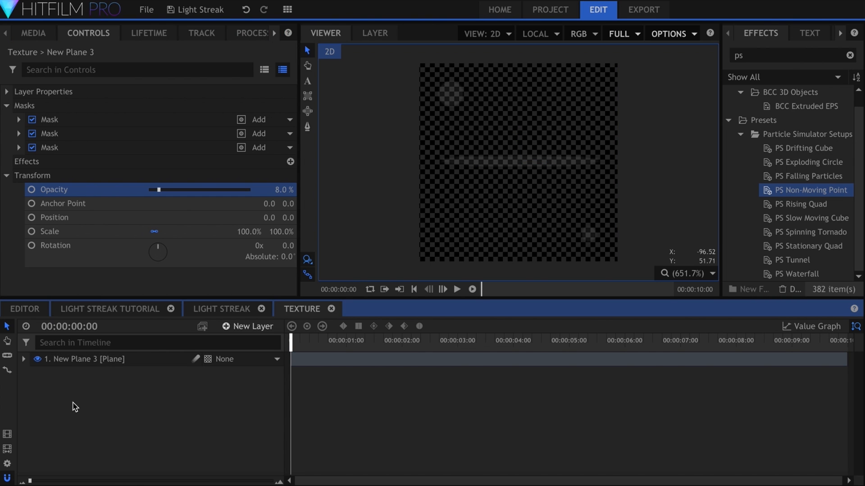
mouse_move(179, 399)
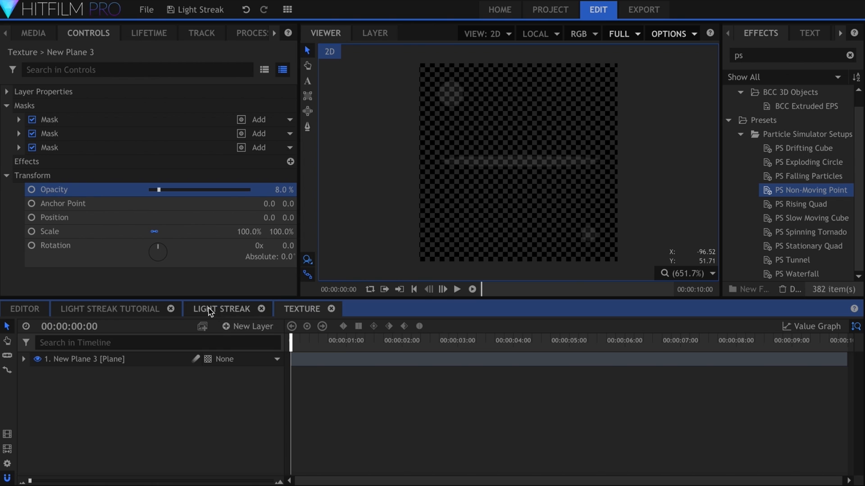
- Use the Texture composite as the particle texture source with Billboard turned off
click(109, 309)
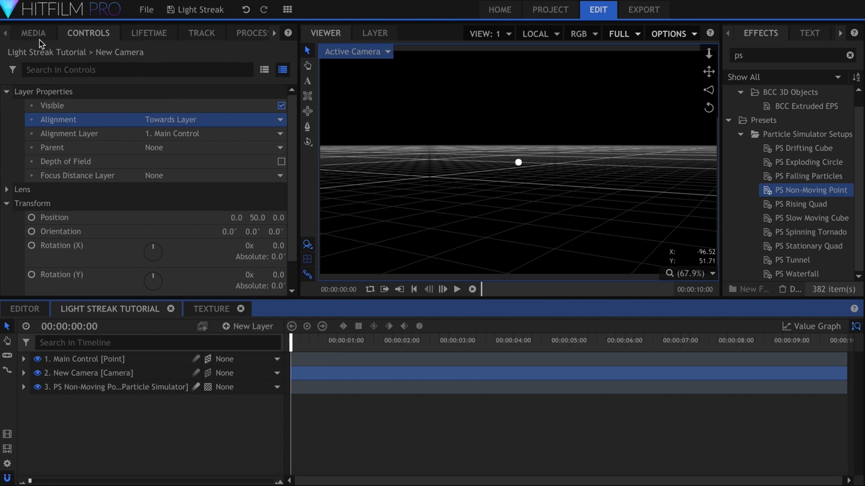
click(32, 32)
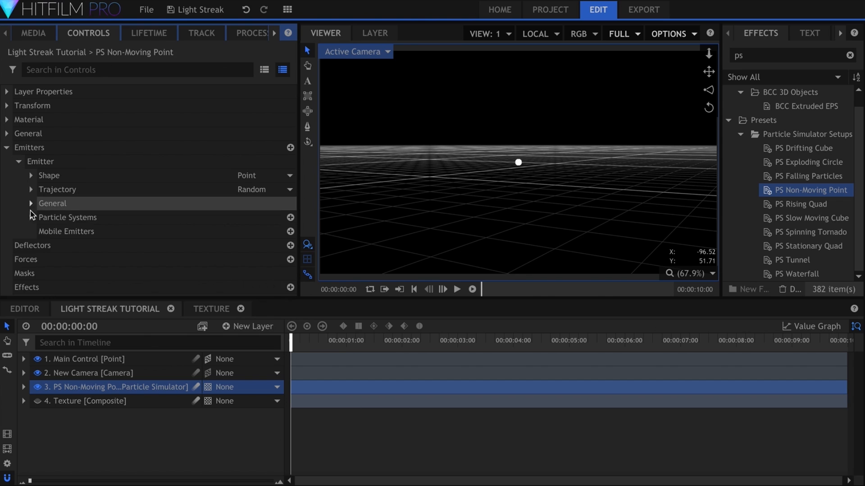
click(32, 217)
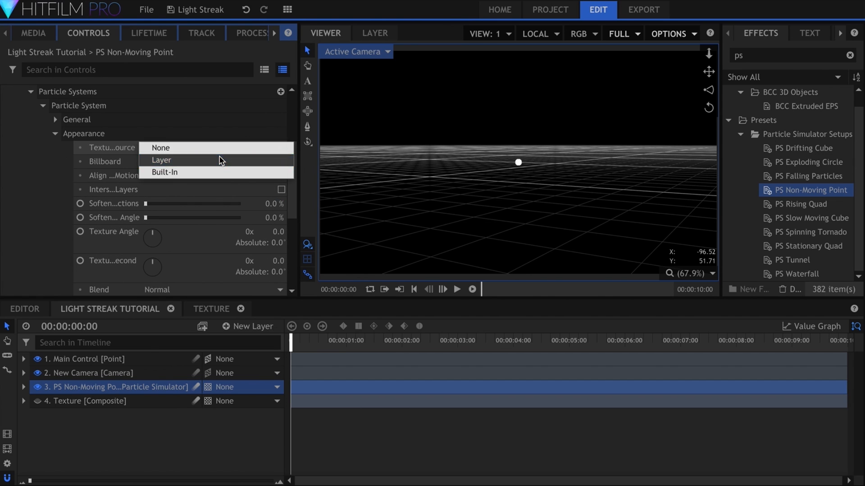
click(160, 160)
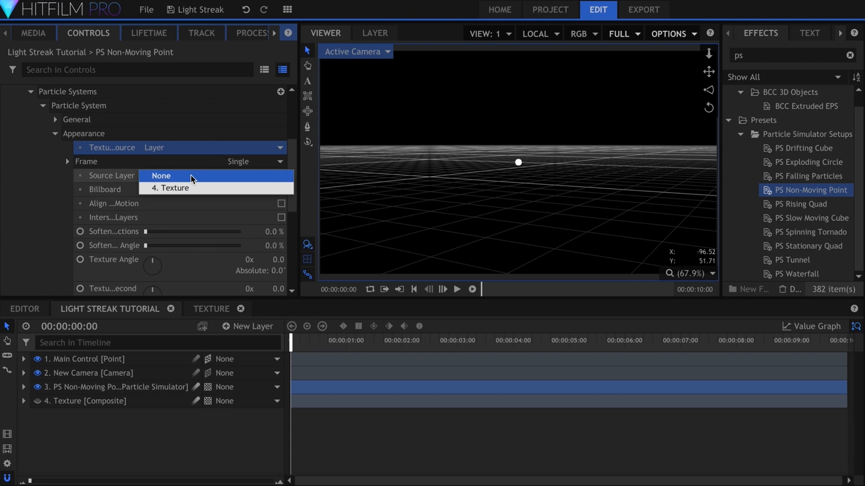
click(172, 189)
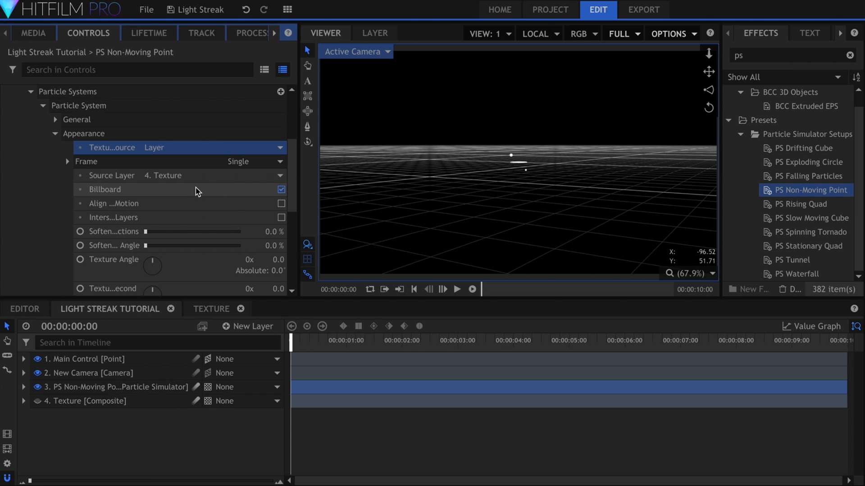
click(281, 189)
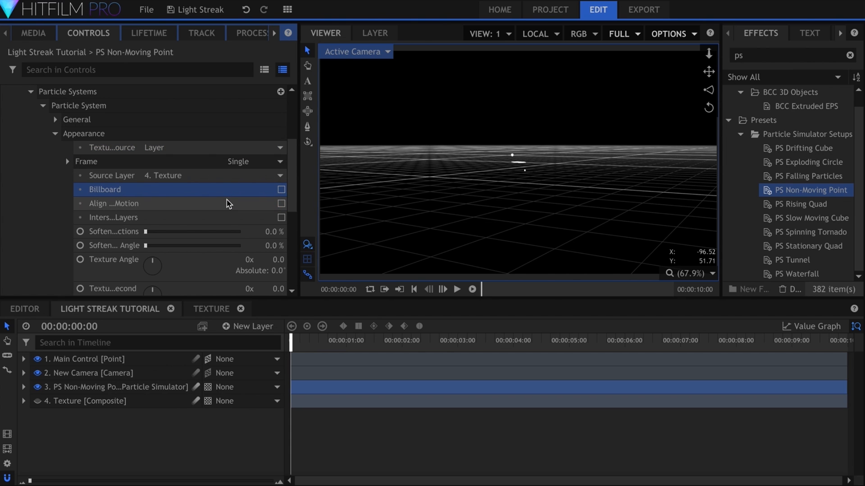
- Preview the textured streak and reset the particle Time Shift to 0
click(456, 289)
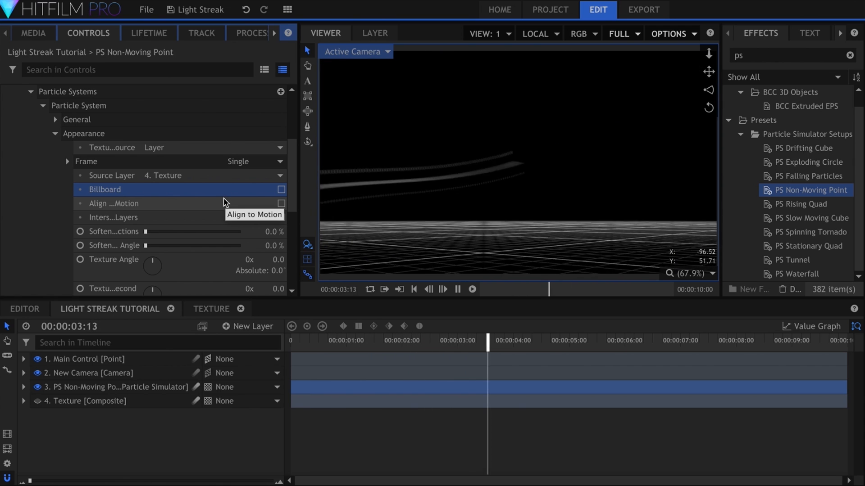
click(414, 289)
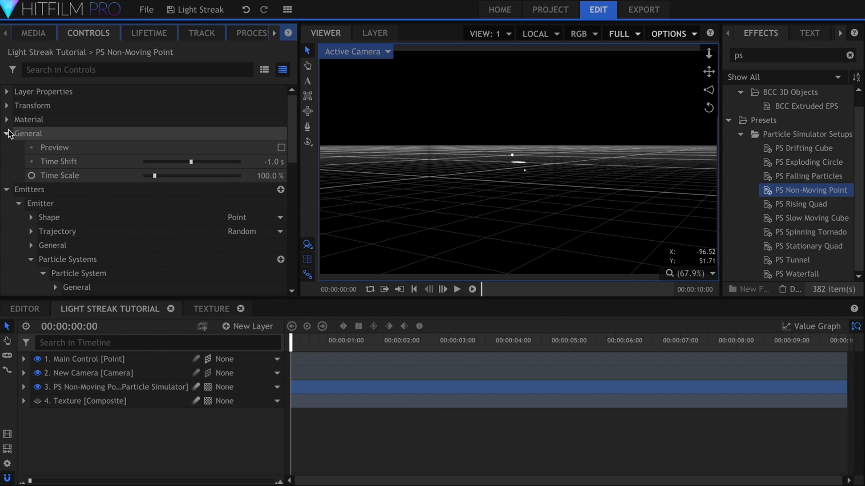
double_click(264, 162)
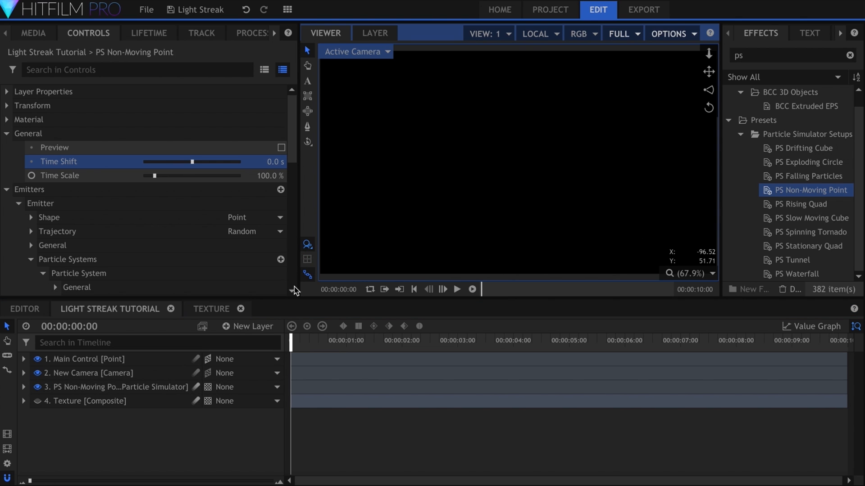
click(471, 289)
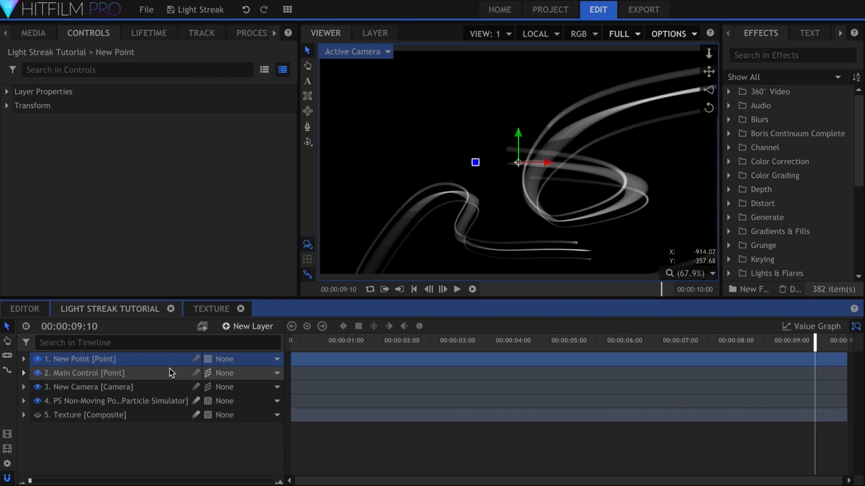
- Name the point Twisty Point, reset its position, parent it to Main Control with a spinning X rotation
text(Twisty)
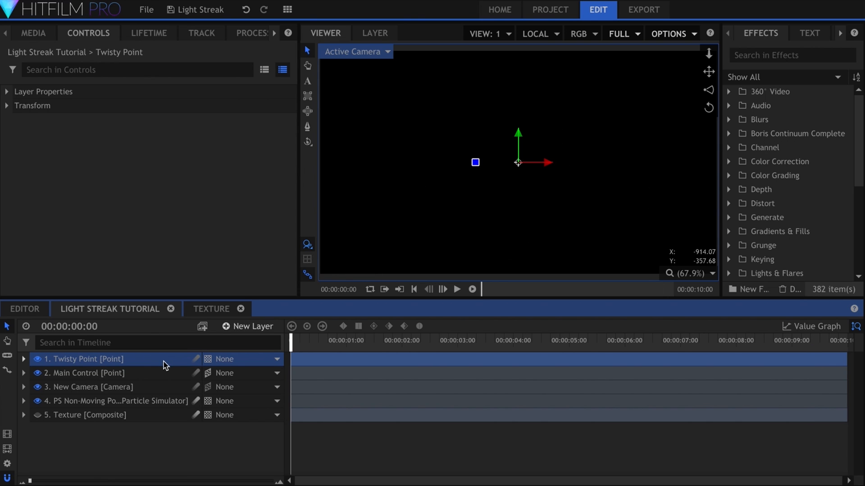
click(24, 373)
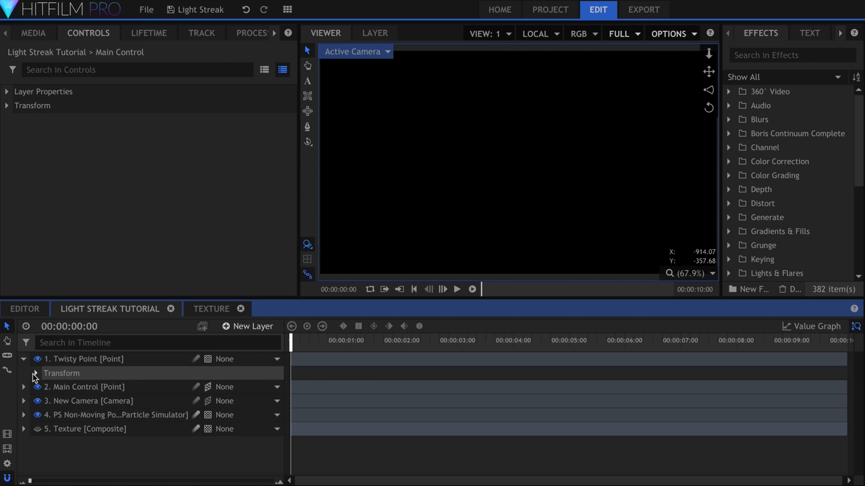
right_click(80, 400)
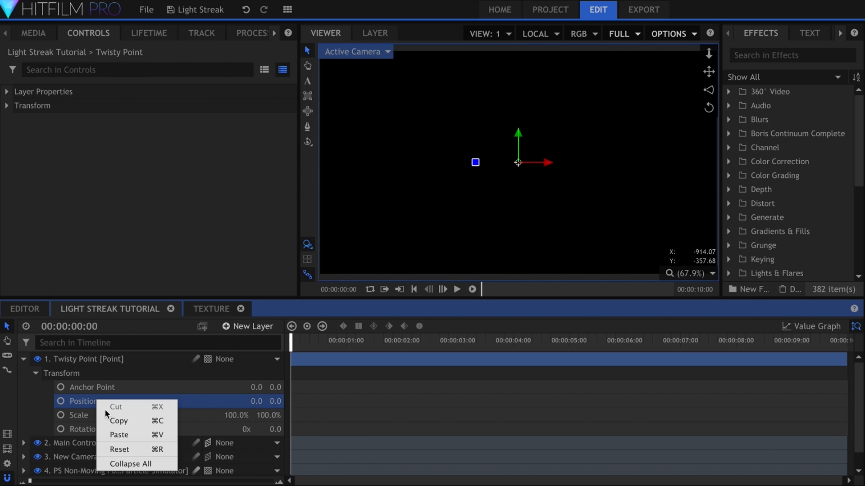
click(119, 435)
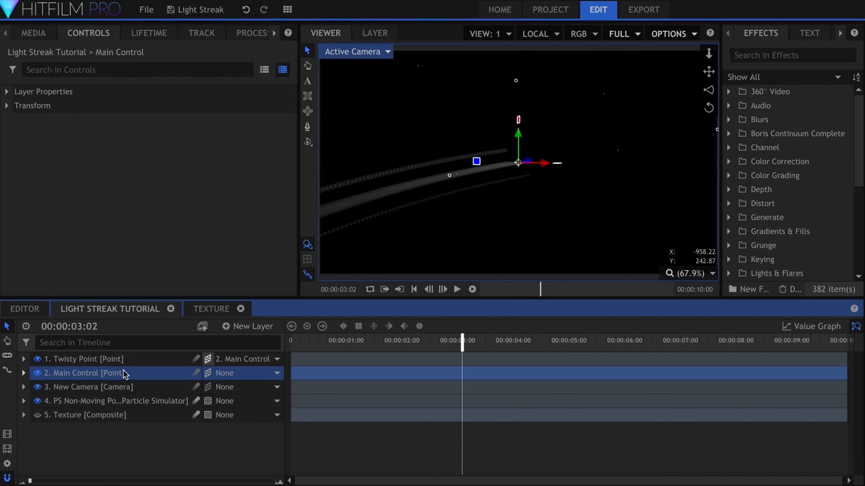
click(83, 359)
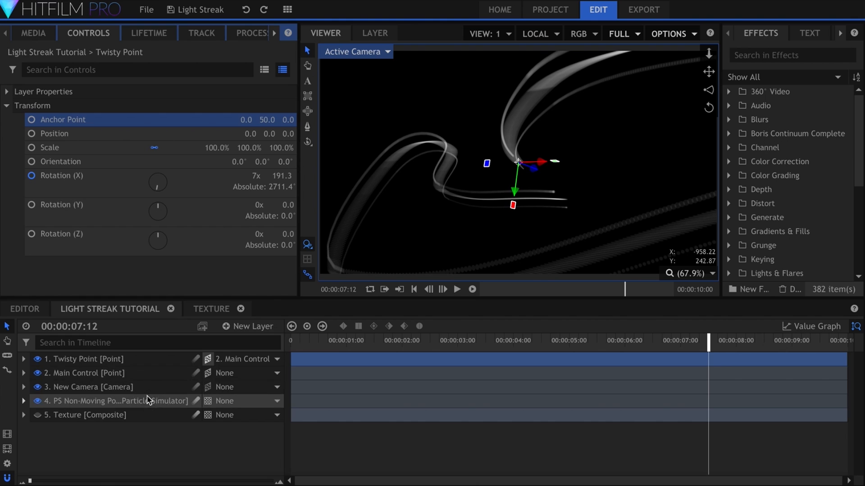
click(116, 401)
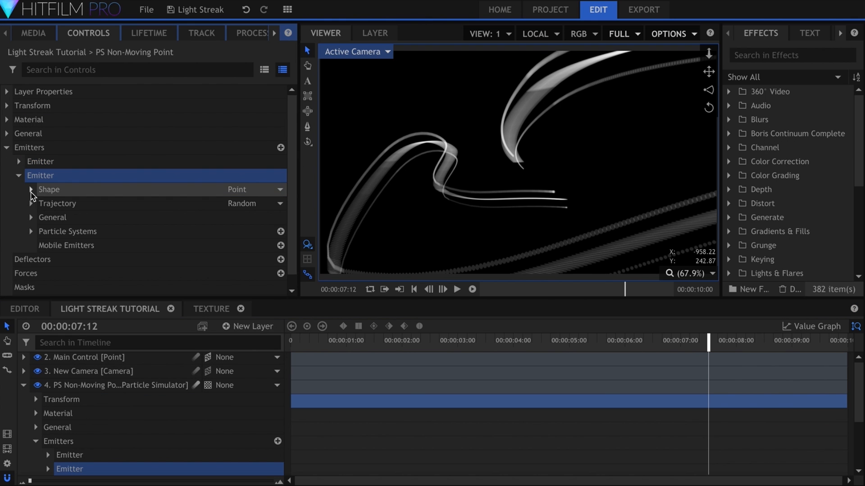
- Attach the second emitter's shape to Twisty Point and preview the intertwined streaks
click(32, 190)
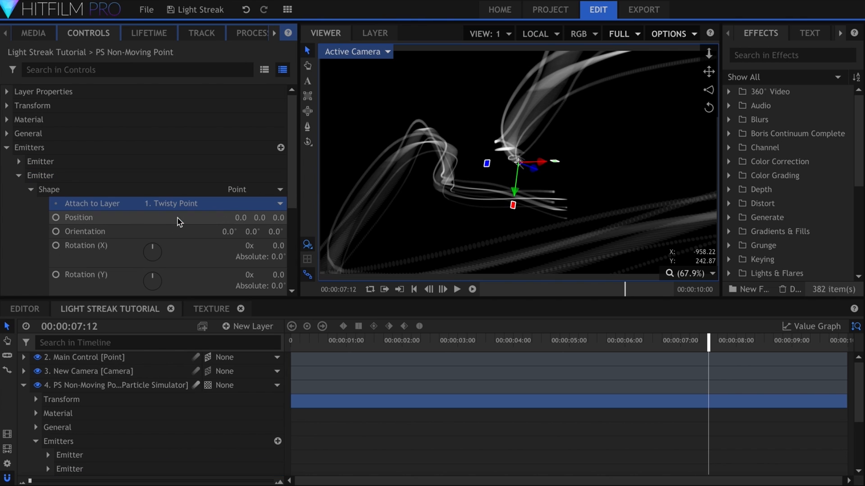
click(470, 289)
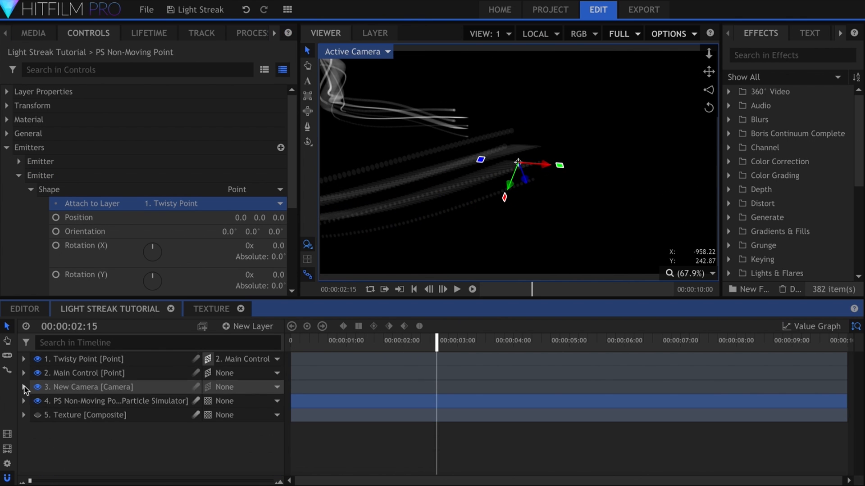
click(457, 289)
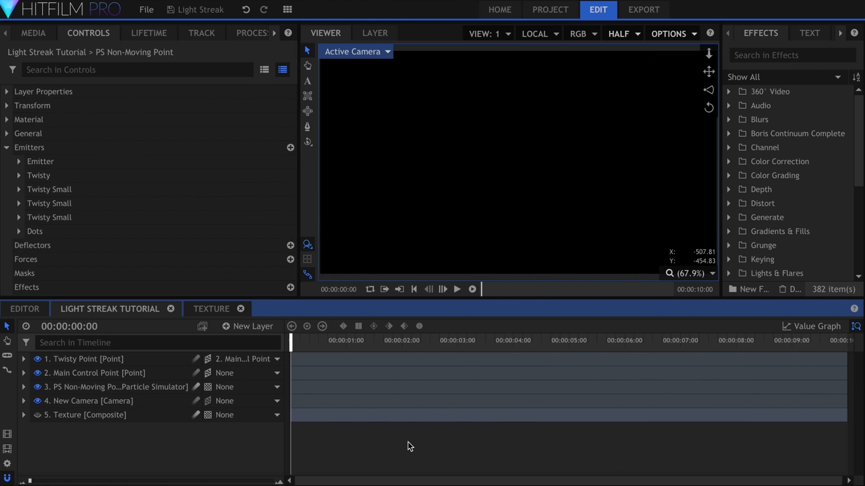
click(471, 290)
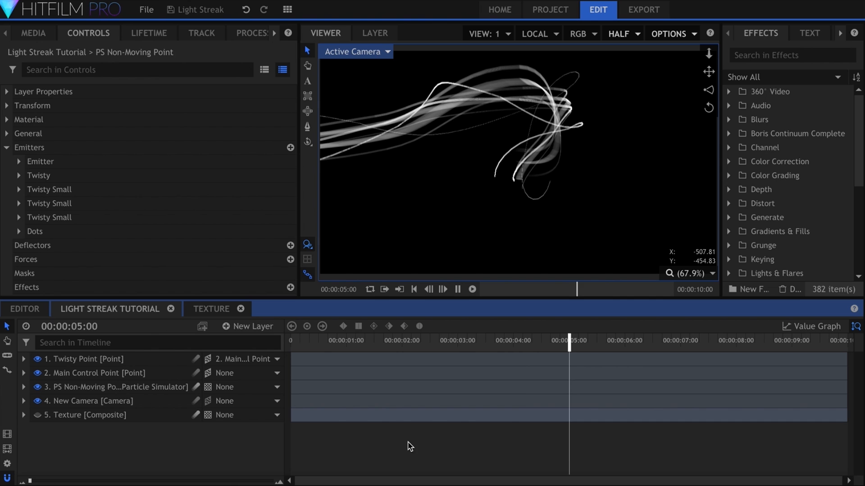
- Add a Diffuse effect to the particle simulator, then search the effects for 'glow'
text(diffuse)
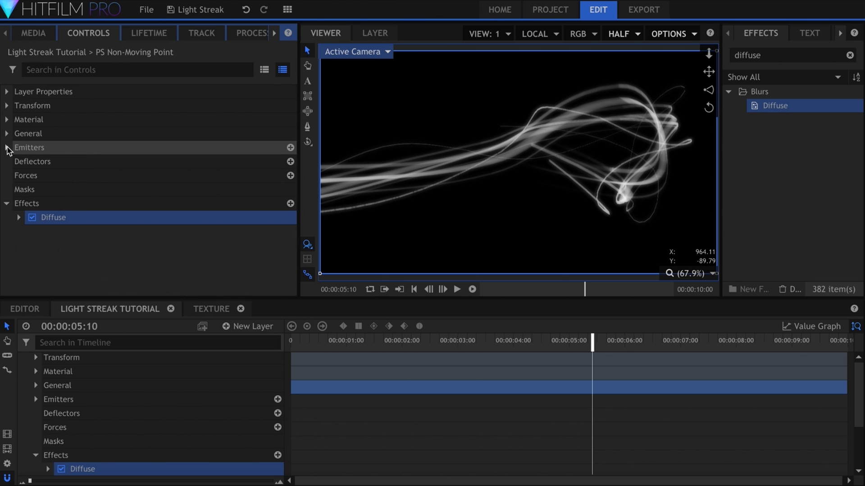
text(glow)
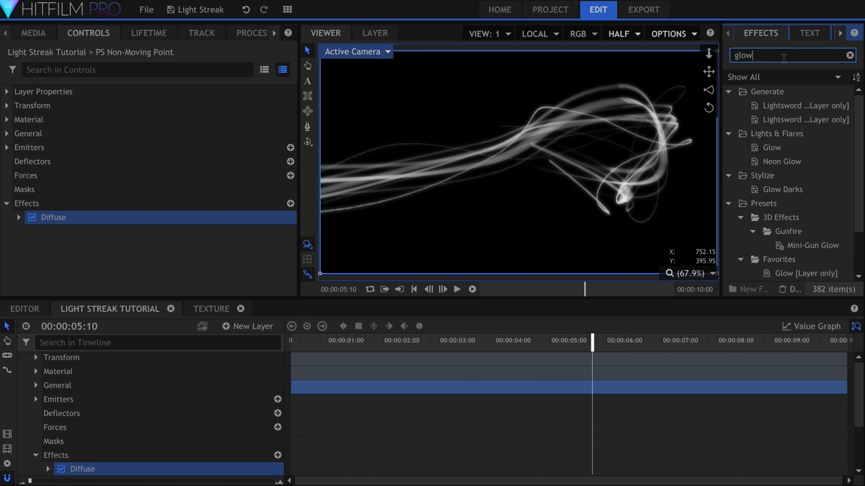
- Add Glow to the streaks with a wide radius and Per Channel Intensity Red 0, Green 0.46, Blue 1.96
click(768, 147)
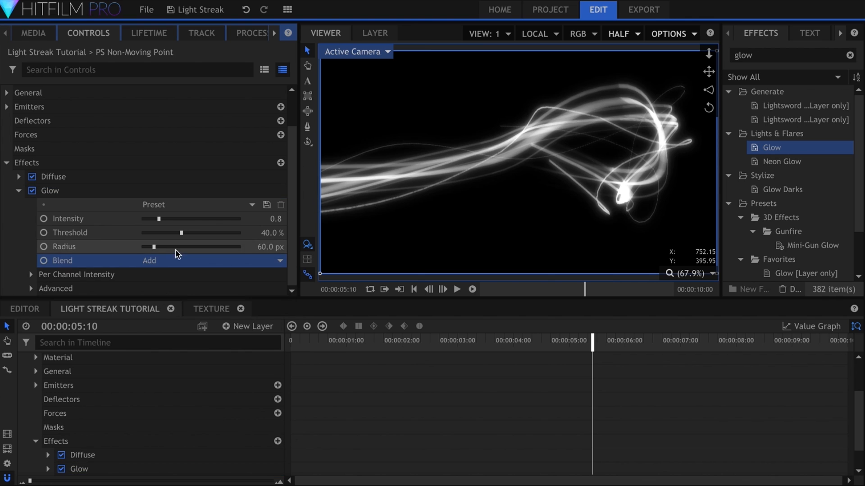
drag(159, 219, 153, 219)
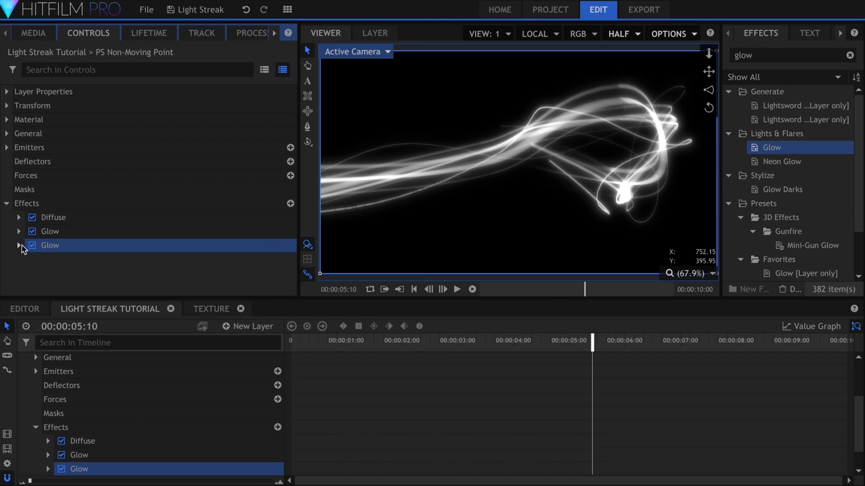
click(19, 245)
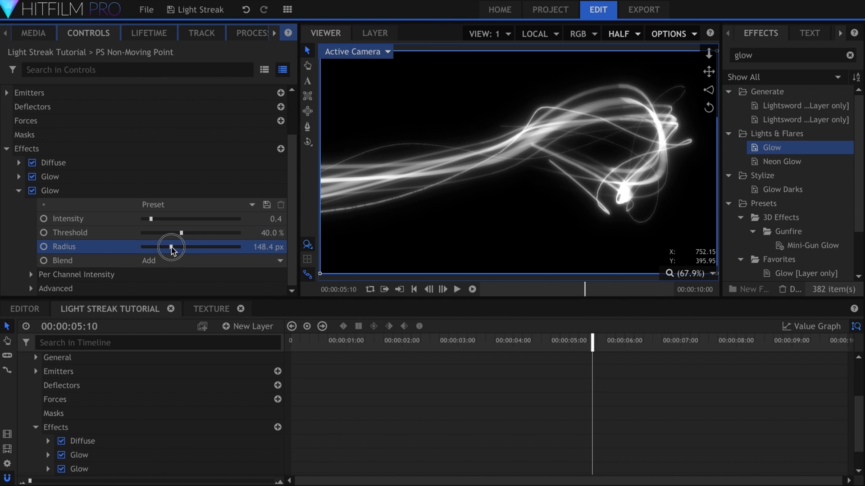
drag(171, 247, 190, 205)
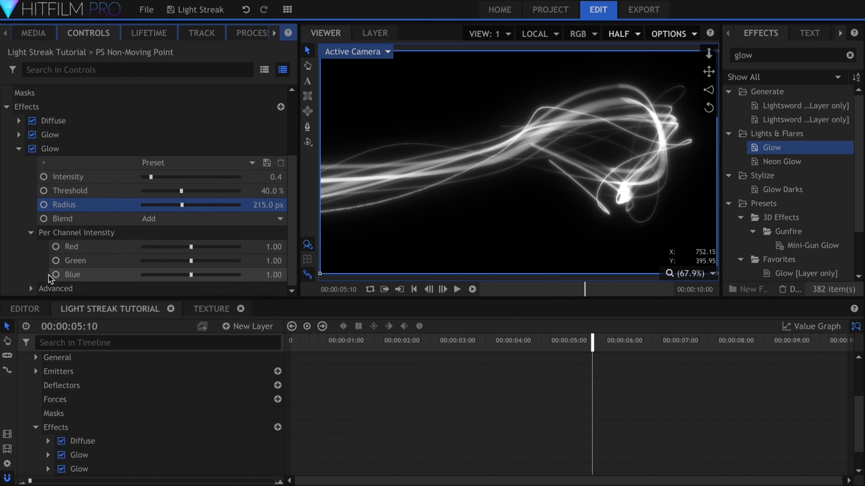
drag(190, 247, 142, 247)
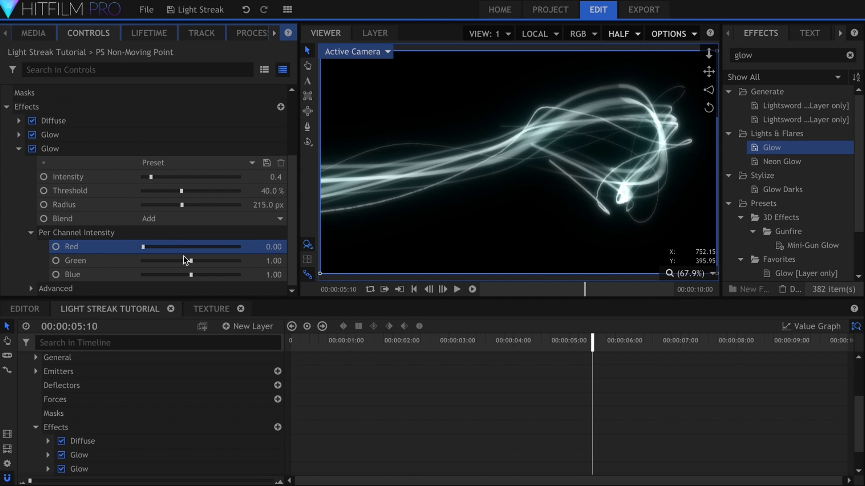
drag(190, 274, 201, 274)
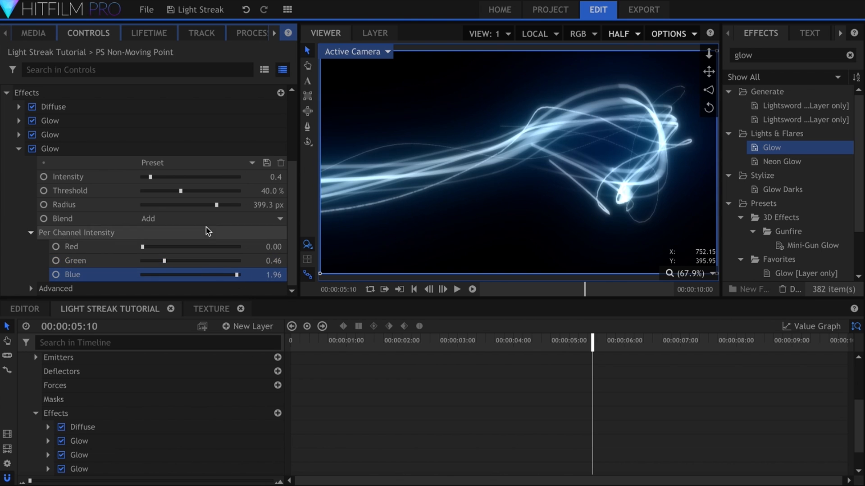
- Stack further wide blue Glows on the particle simulator and set the newest glow's intensity
drag(148, 177, 165, 176)
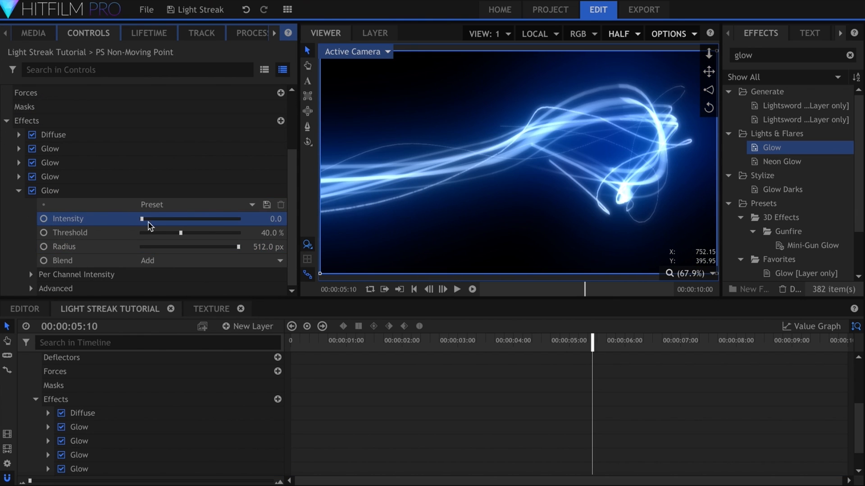
drag(141, 219, 153, 219)
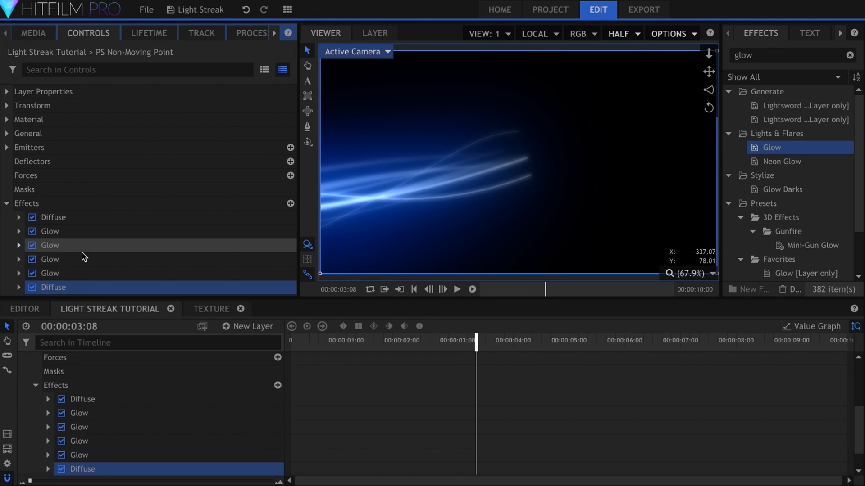
- Select a Glow in the effects stack before adding the trailing Diffuse
click(458, 289)
text(atomic)
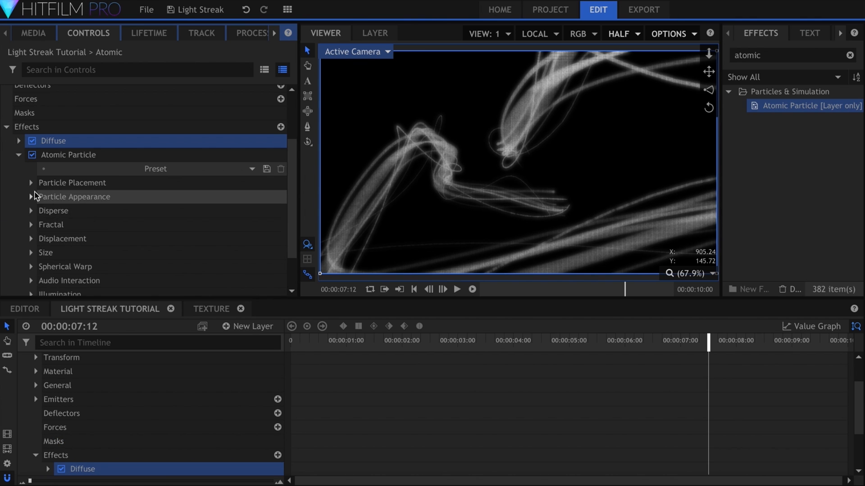
- Raise the Atomic Particle counts along X and Y toward a million particles
click(31, 183)
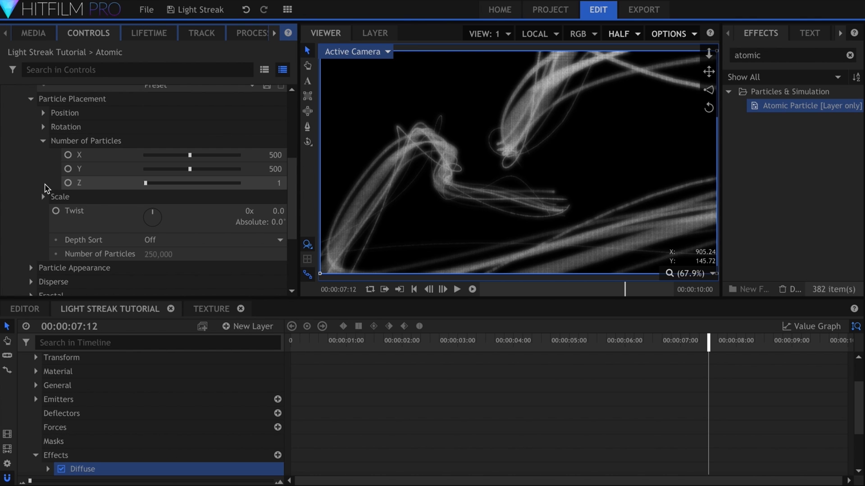
drag(190, 155, 237, 155)
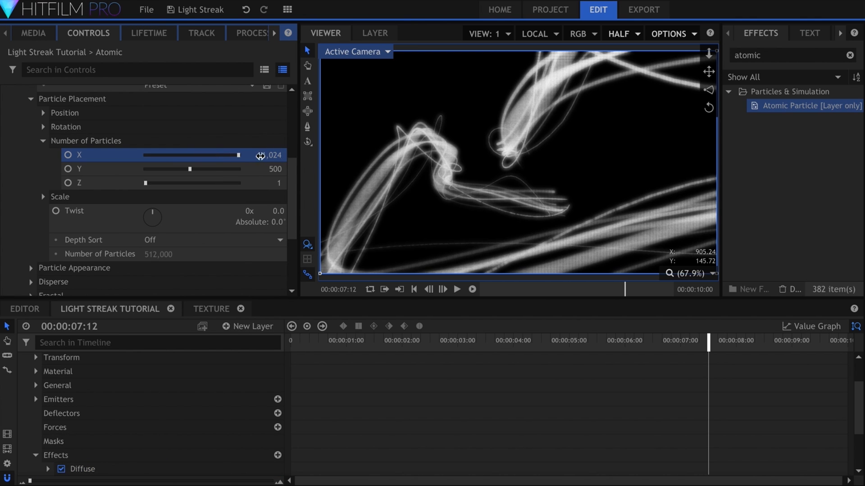
drag(189, 169, 238, 168)
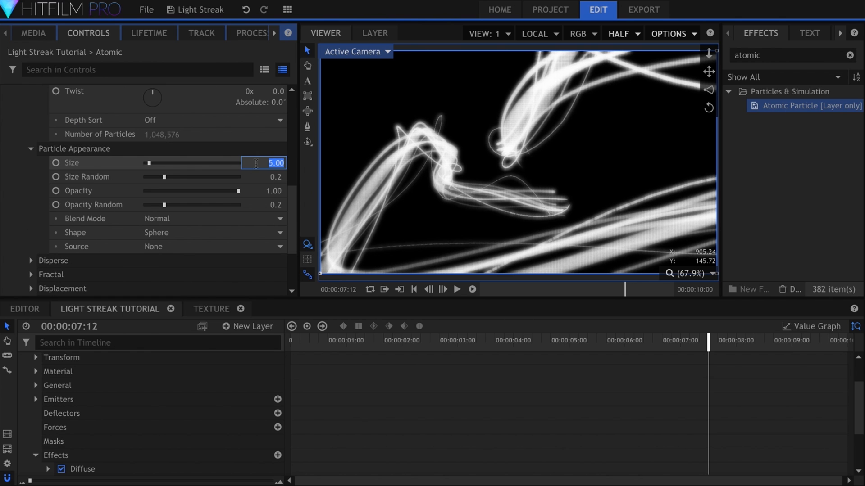
scroll(down, 3)
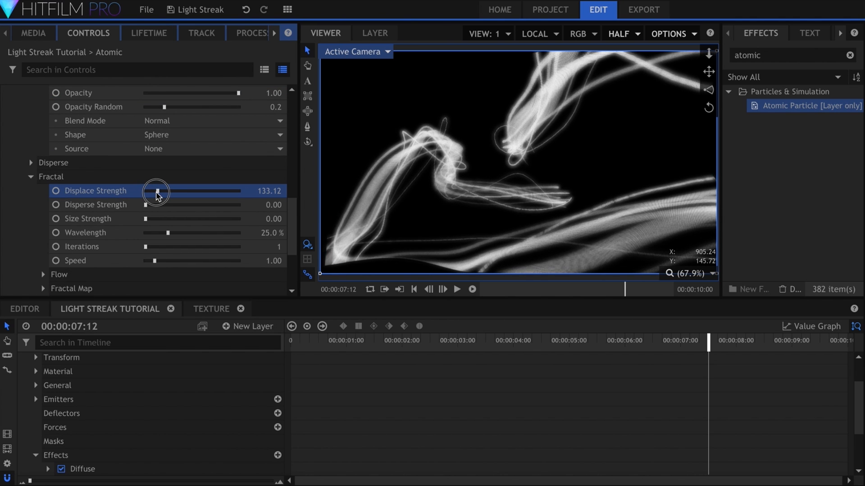
- Set Fractal Displace Strength 133.12 and Wavelength 10.9% so the particles form fine smoky wisps
drag(190, 233, 153, 233)
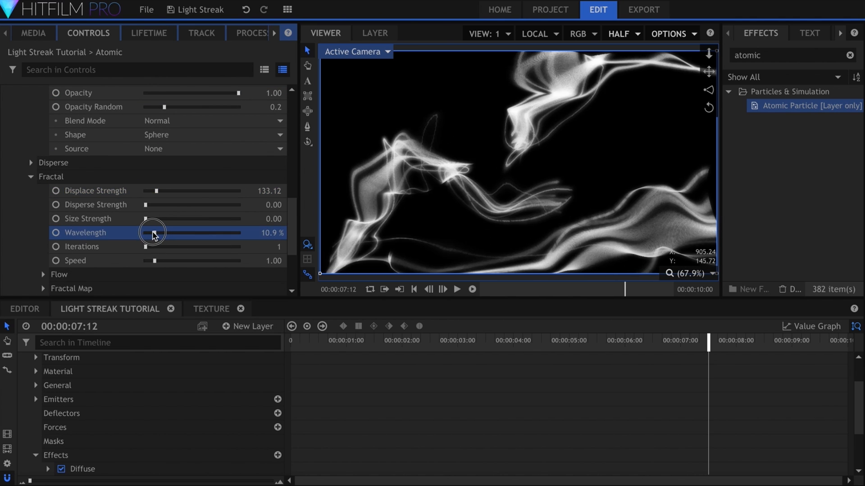
drag(154, 232, 150, 232)
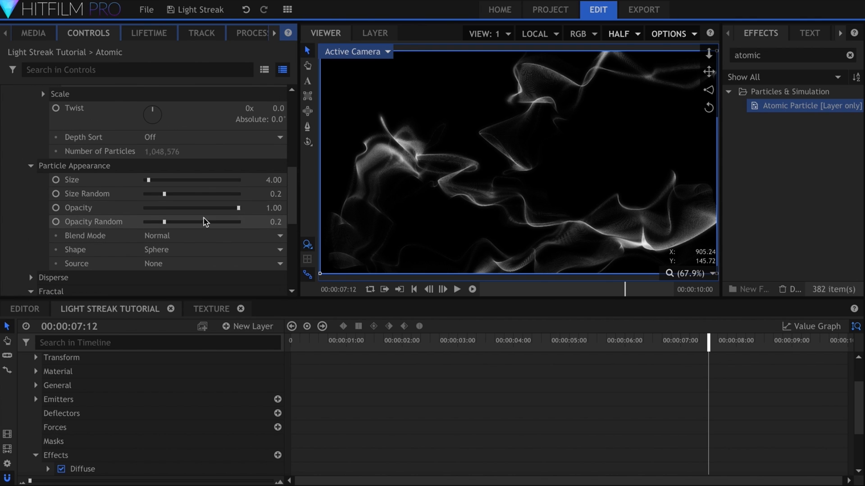
click(264, 181)
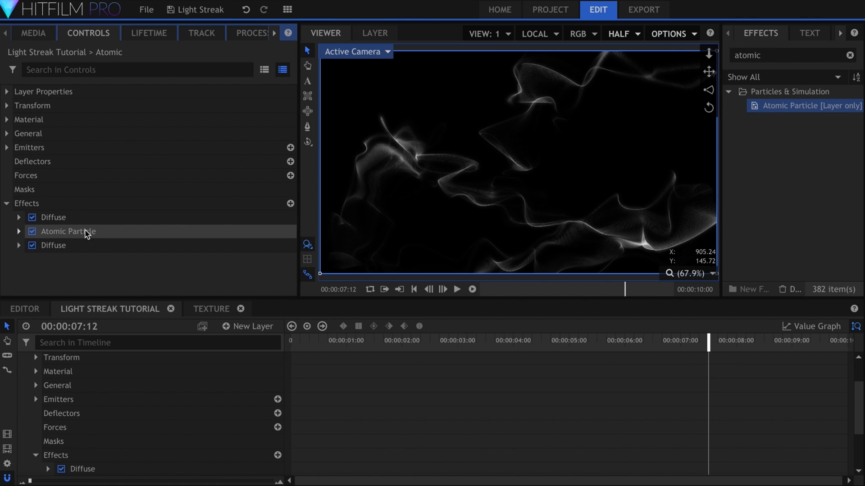
- Search 'glow' and apply a Glow of intensity 1.1 to the Atomic layer, turning the wisps bright blue
click(789, 55)
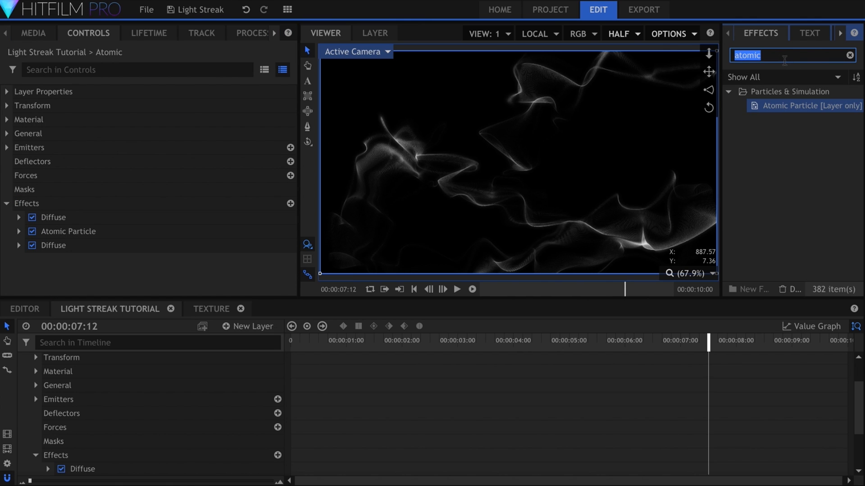
text(glow)
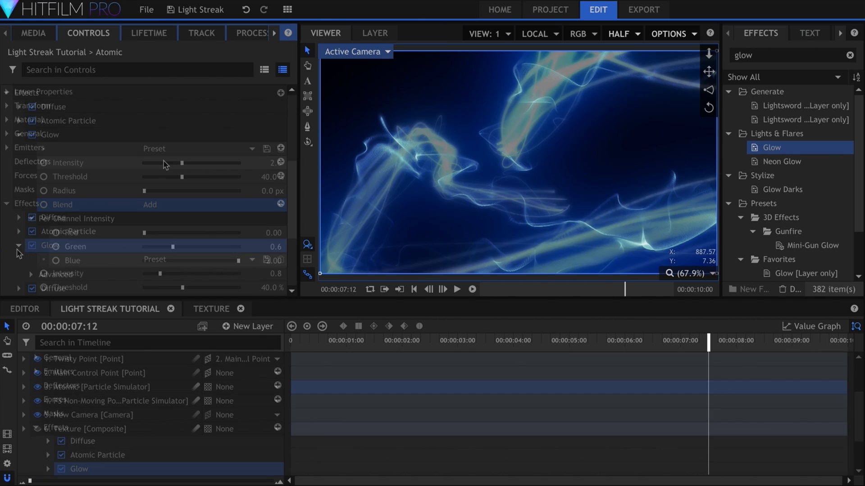
drag(164, 163, 170, 163)
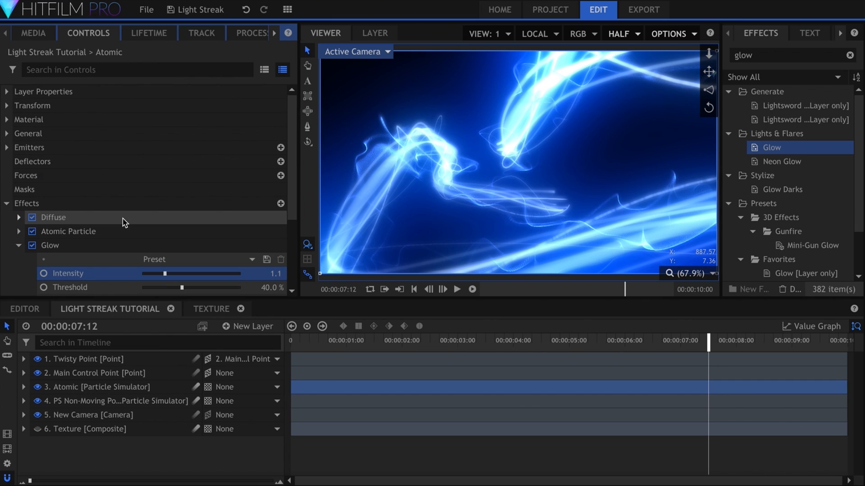
click(249, 326)
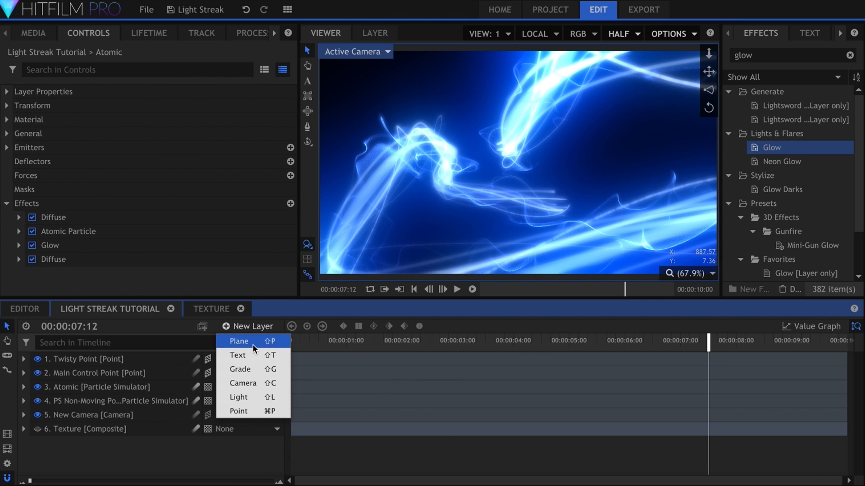
- Create a new Grade layer and apply the Gleam effect found by searching 'gleam'
click(240, 369)
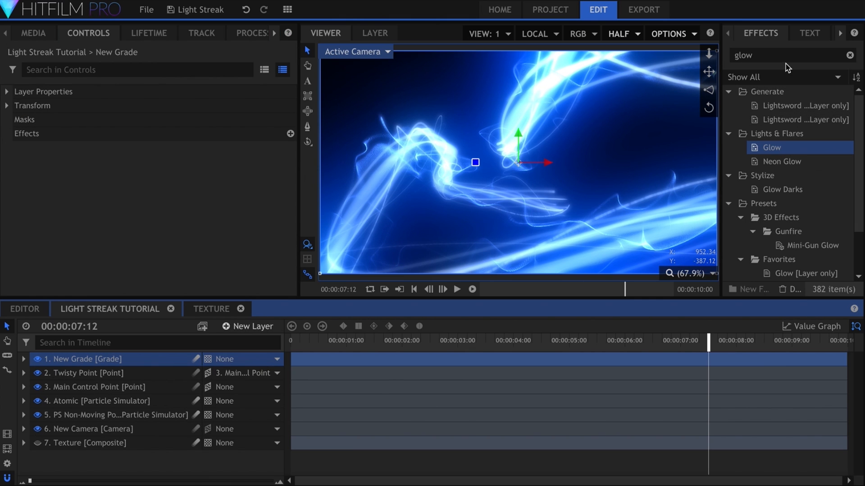
text(gleam)
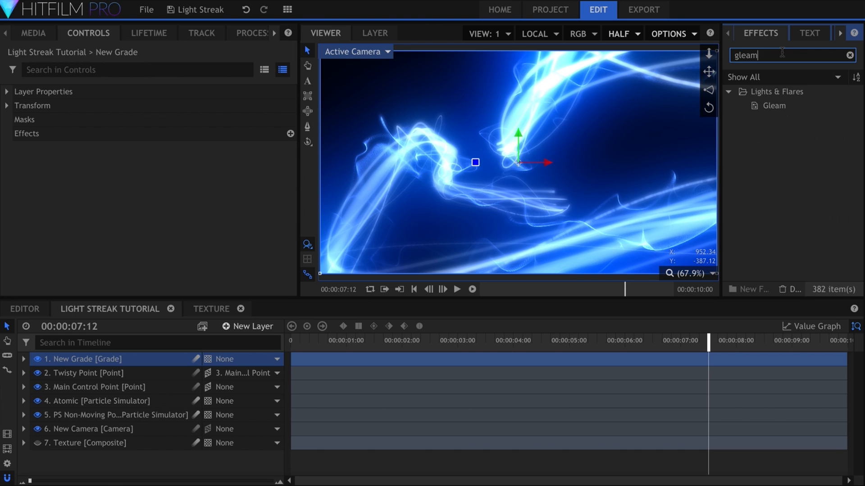
click(774, 105)
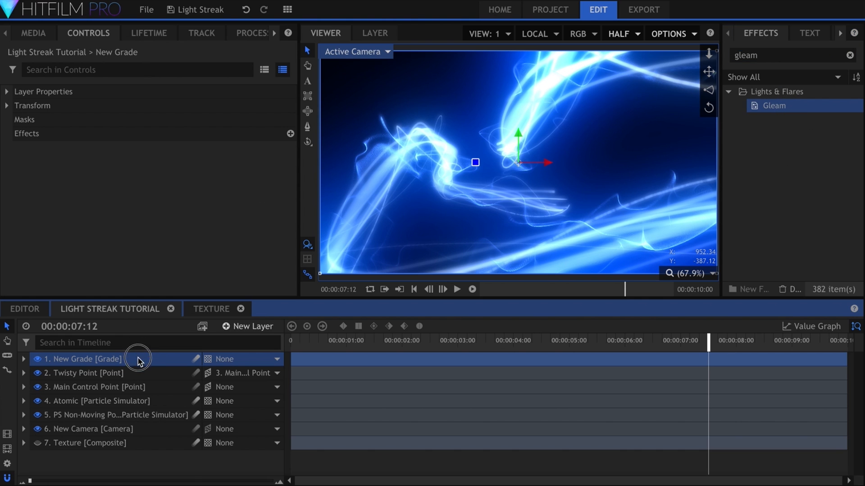
click(23, 360)
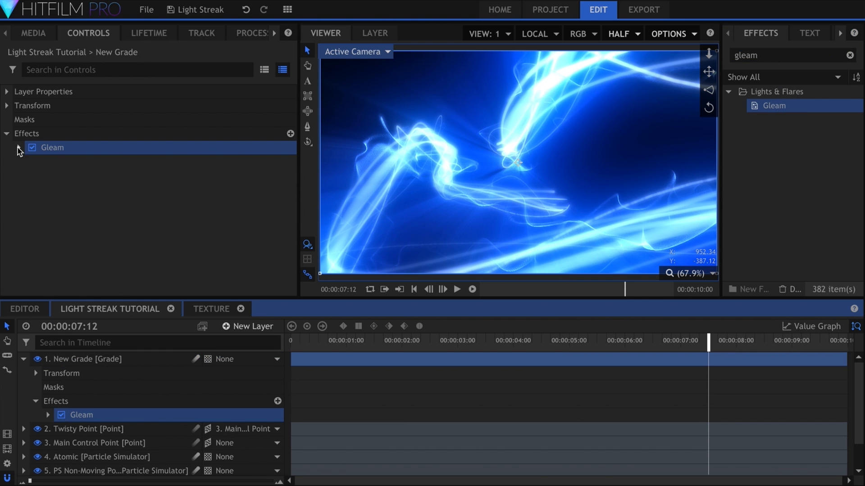
- Centre the Gleam on the Main Control Point layer and lower its intensity to 0.2
click(19, 146)
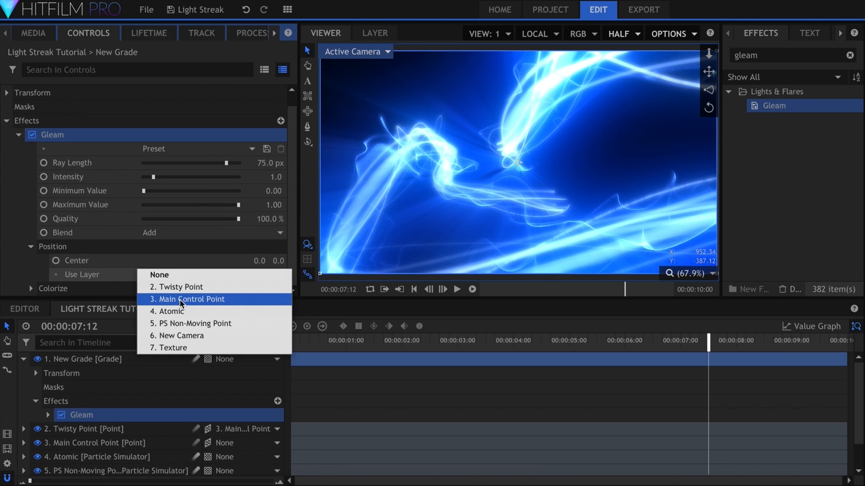
click(188, 299)
text(strea)
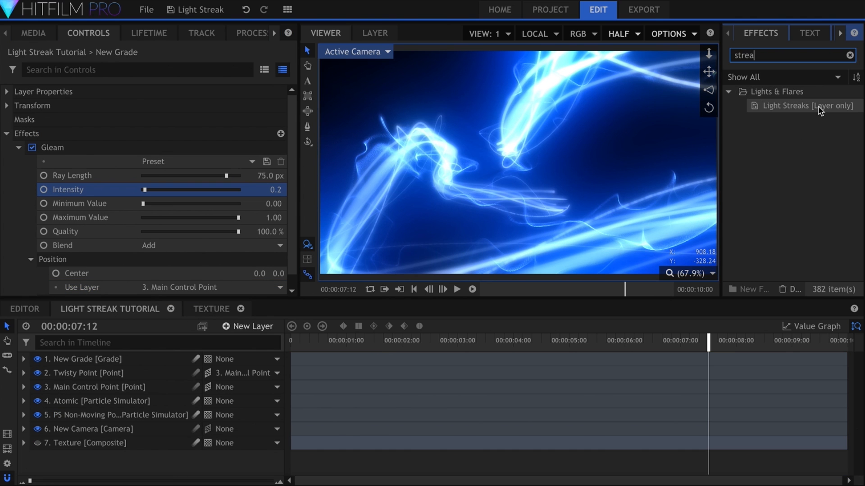
- Apply Light Streaks to the grade layer with Size 192, Brightness 0.55 and Screen blending
click(805, 105)
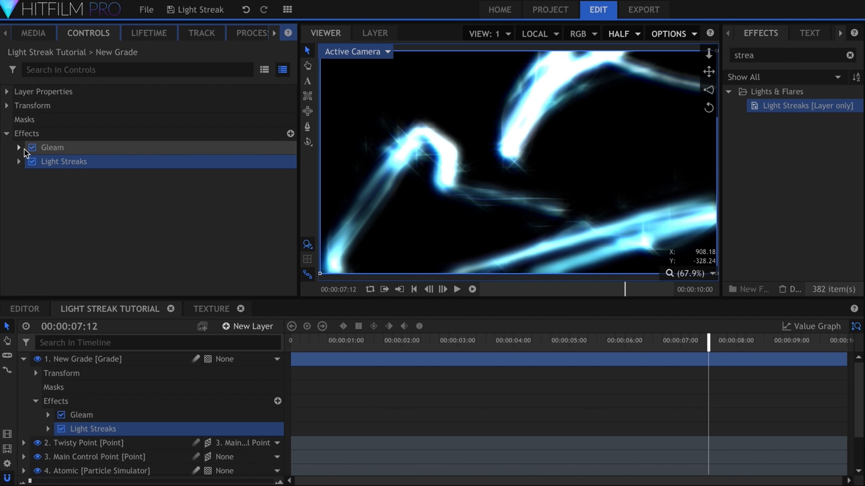
click(19, 161)
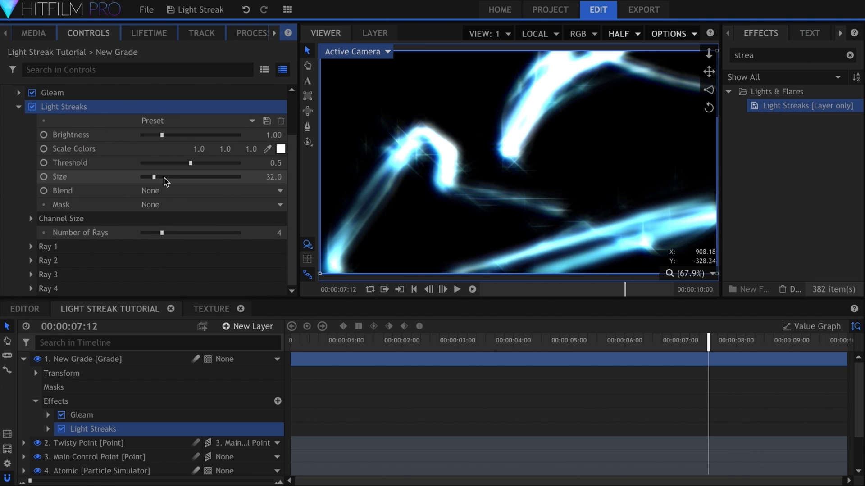
drag(153, 177, 215, 177)
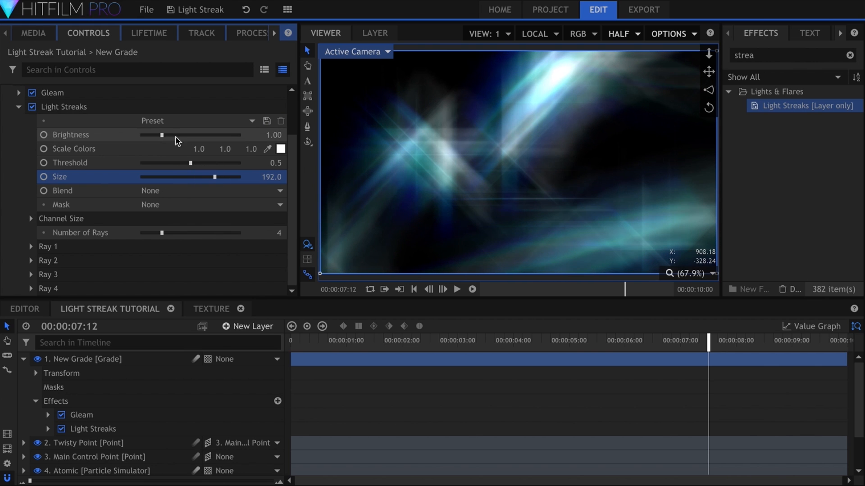
drag(161, 134, 147, 134)
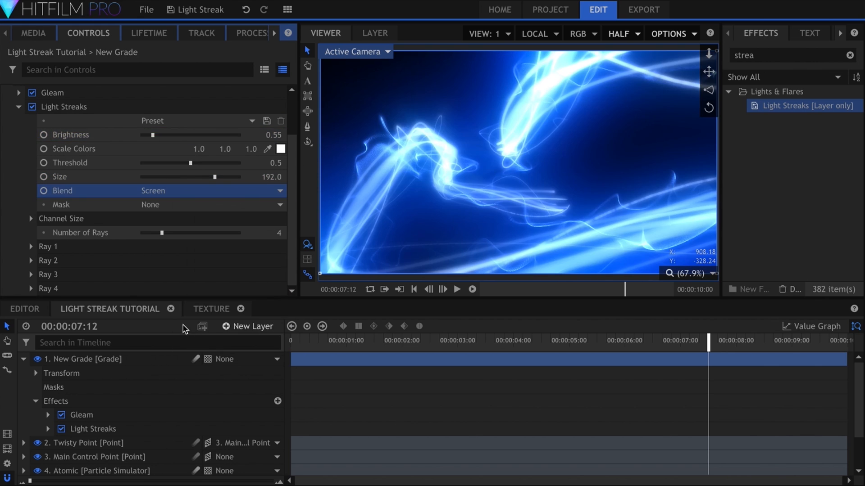
drag(156, 134, 171, 134)
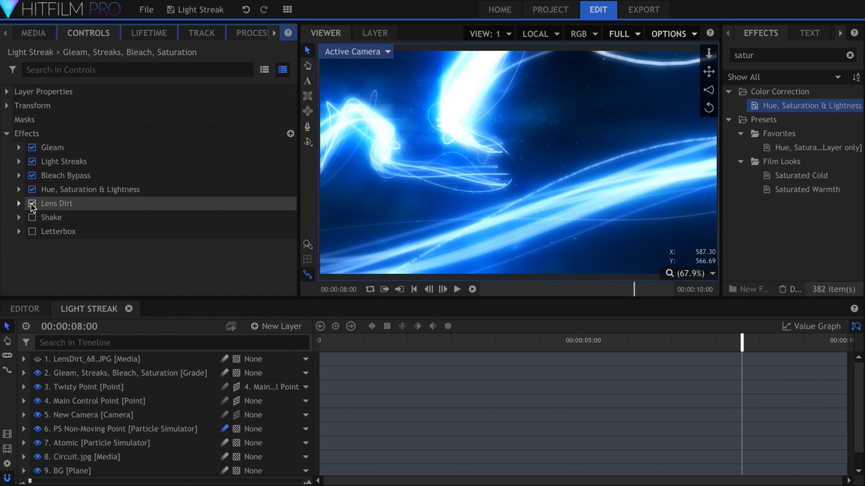
- Tick the Lens Dirt, Shake and Letterbox effects on the grade layer, adding black bars
click(32, 203)
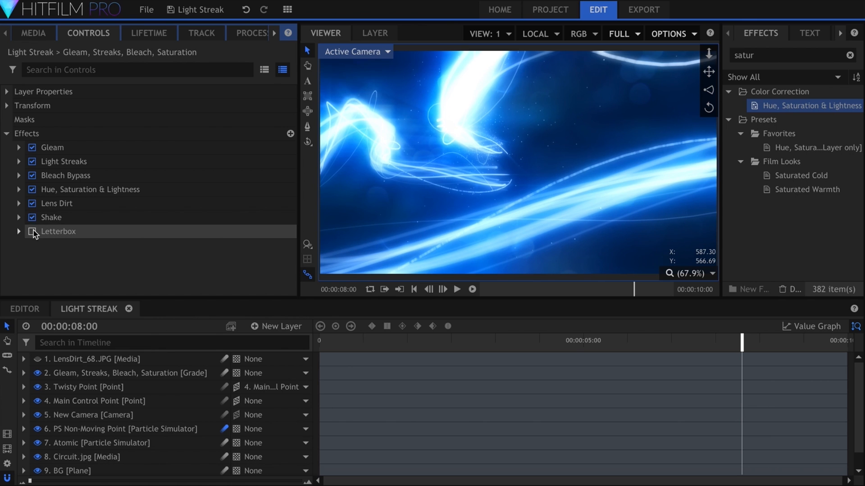
click(33, 232)
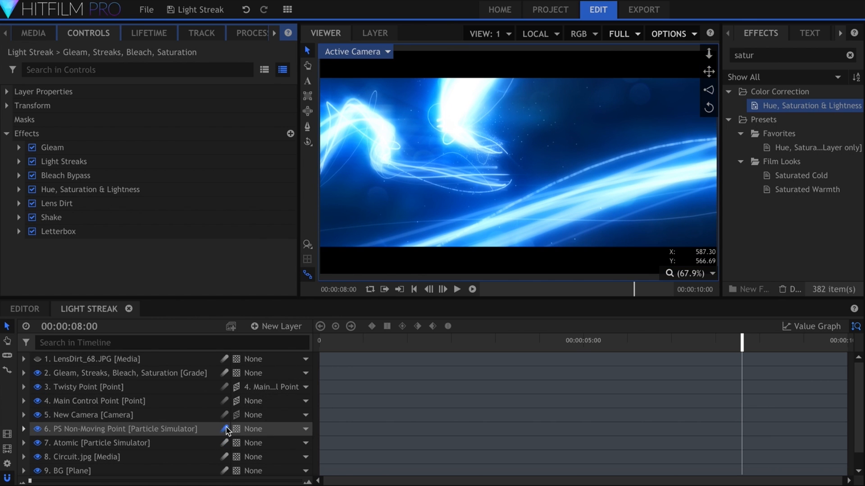
mouse_move(229, 430)
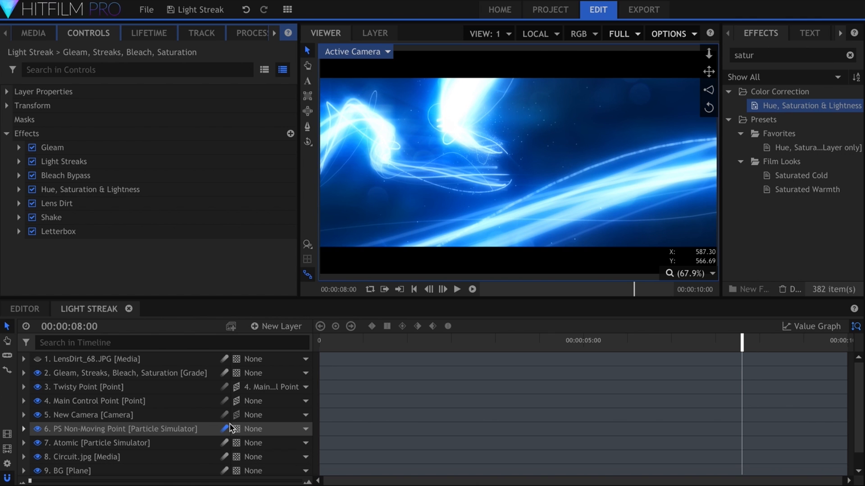
click(32, 33)
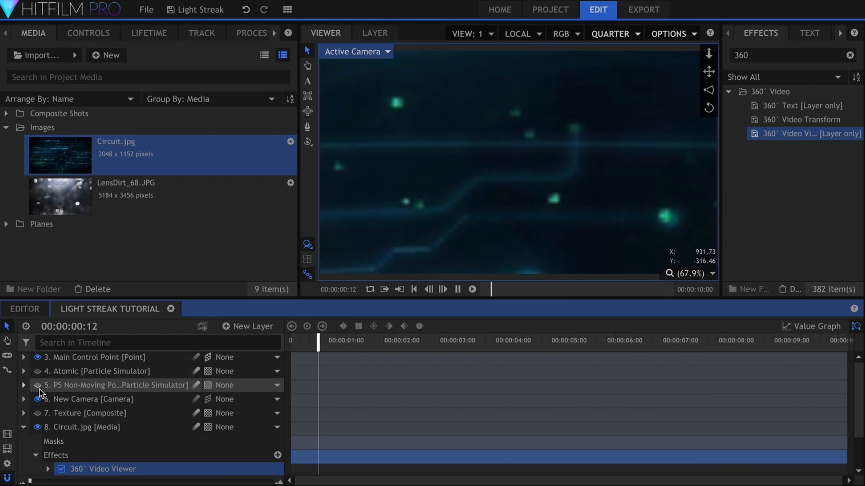
- Expand the 360° Video Viewer settings on the Circuit.jpg background layer
click(88, 33)
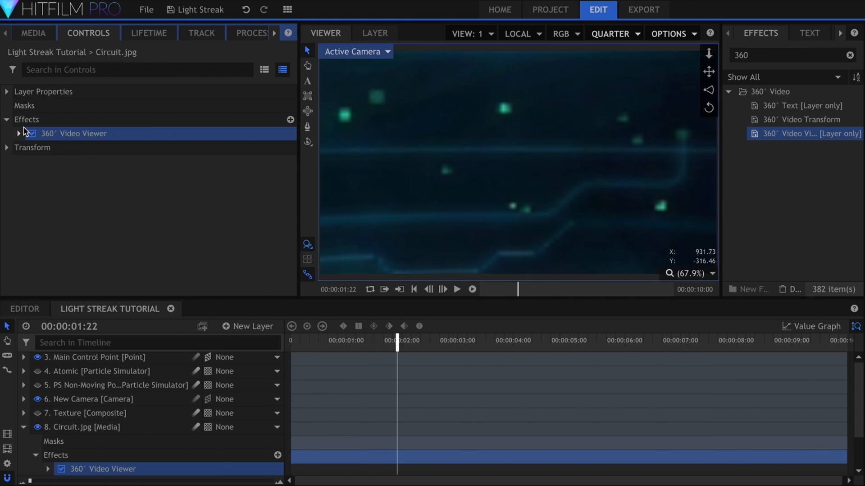